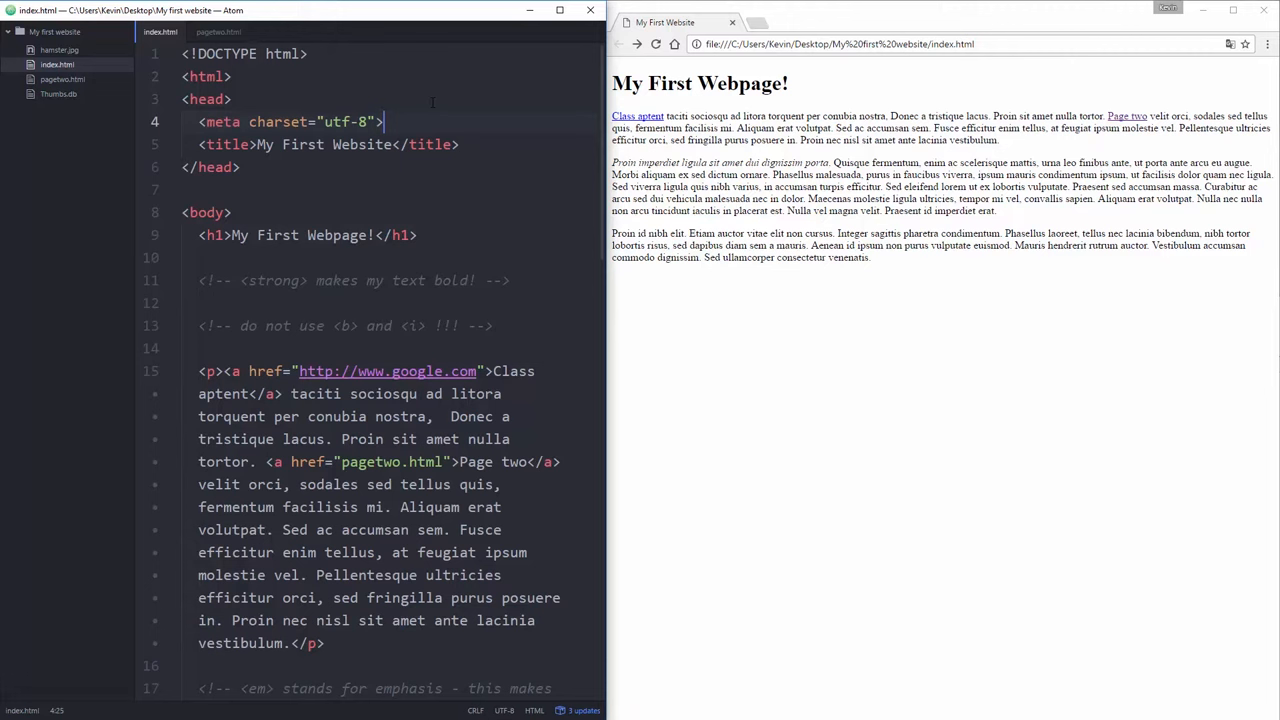
- Scroll index.html down to the blank line left after the first paragraph
{"action": "scroll", "scroll_direction": "down", "scroll_amount": 3}
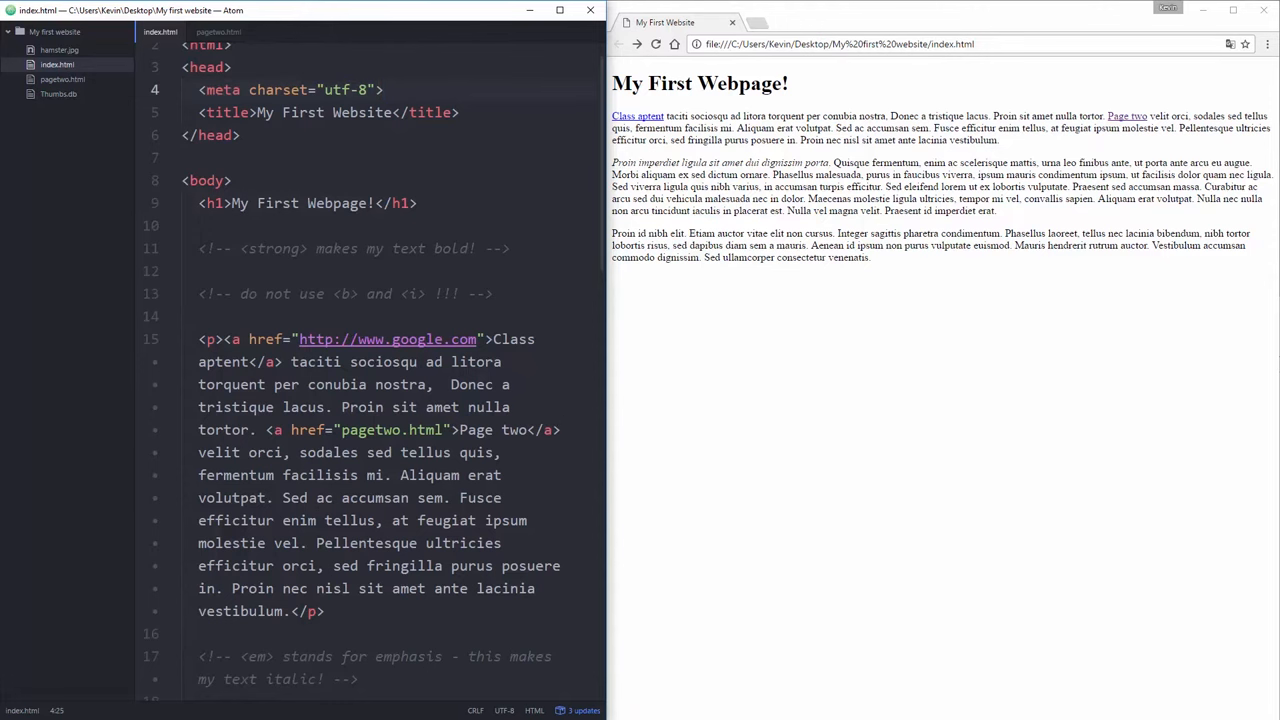
{"action": "scroll", "scroll_direction": "down", "scroll_amount": 3}
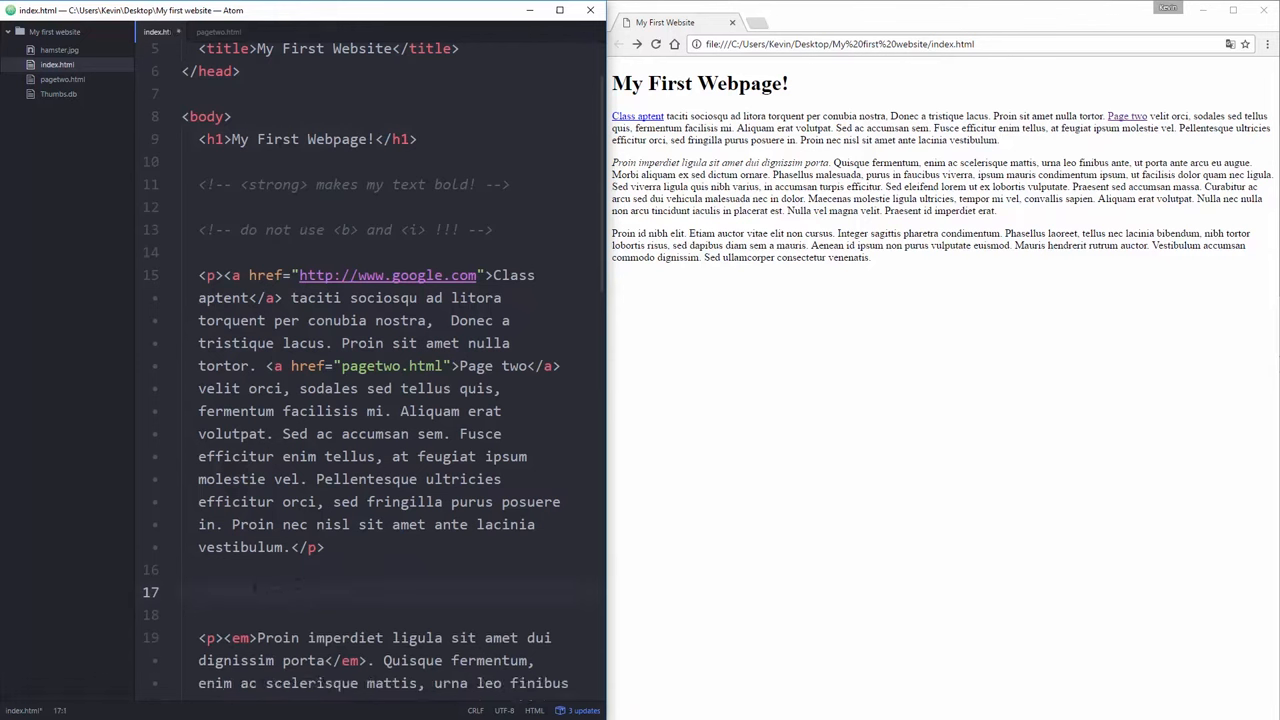
- Write <img src="" on line 17 below the first paragraph
{"action": "type", "text": "<"}
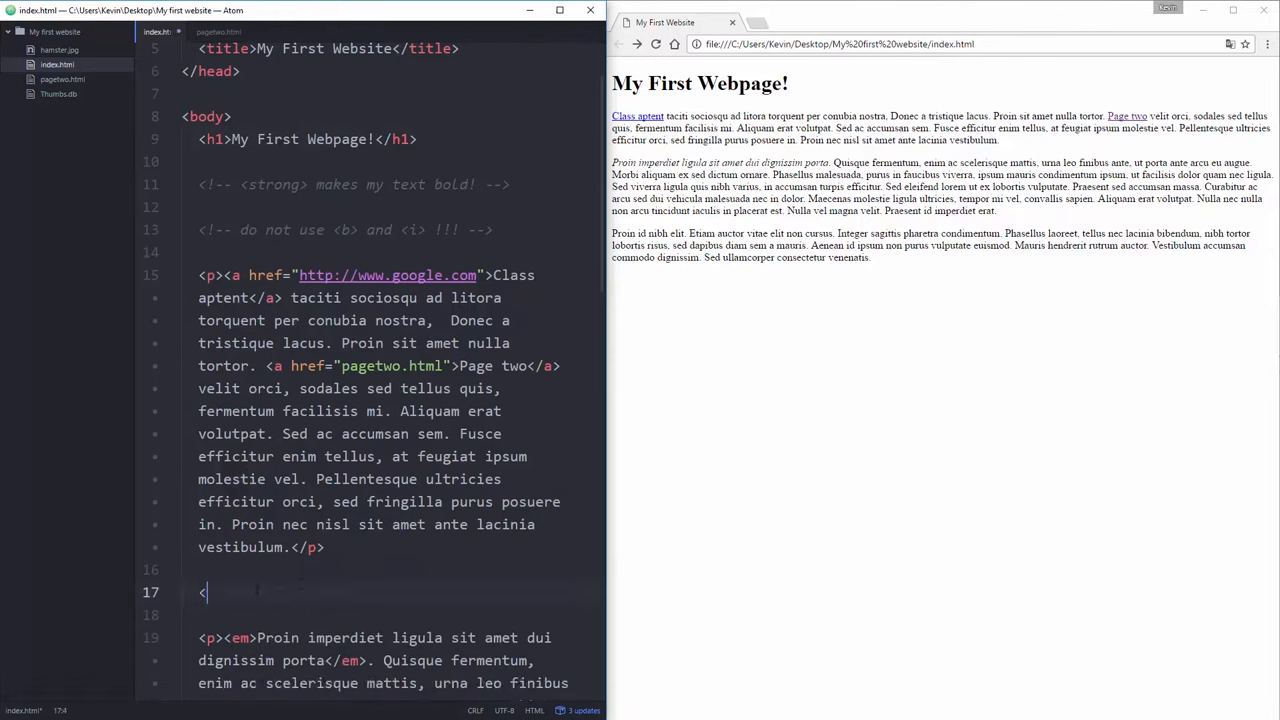
{"action": "type", "text": "img>"}
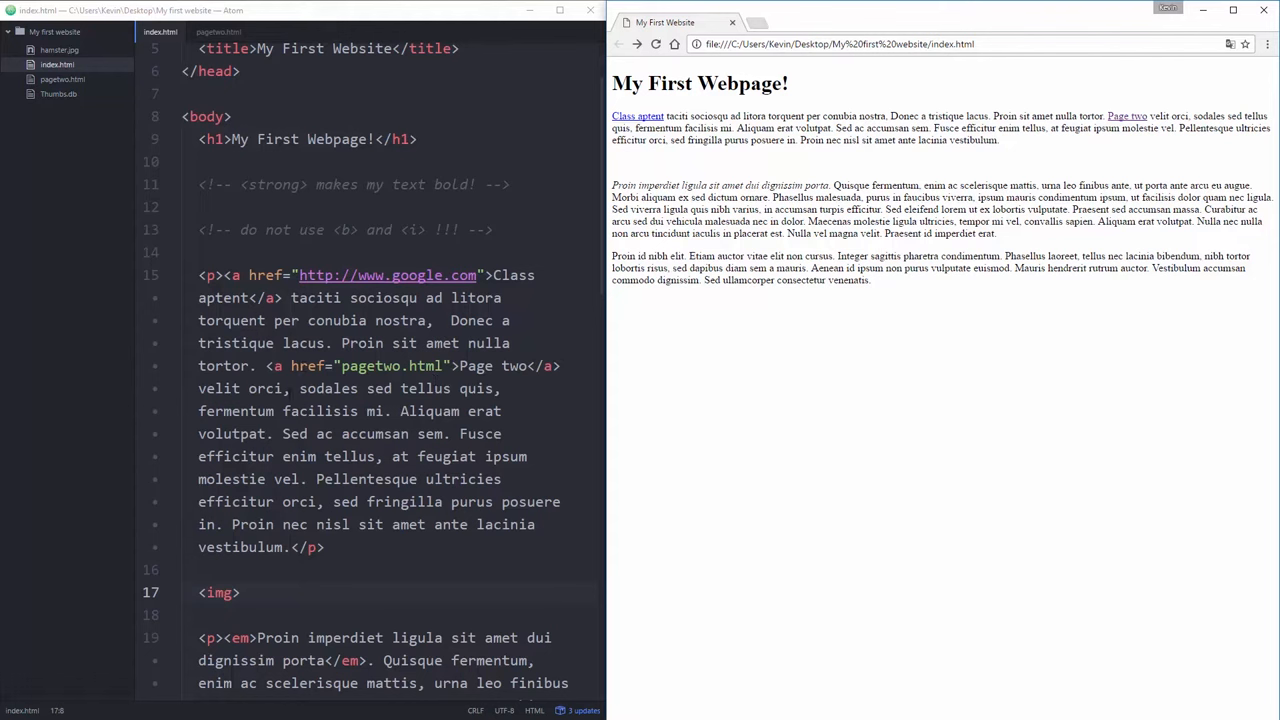
{"action": "type", "text": "src"}
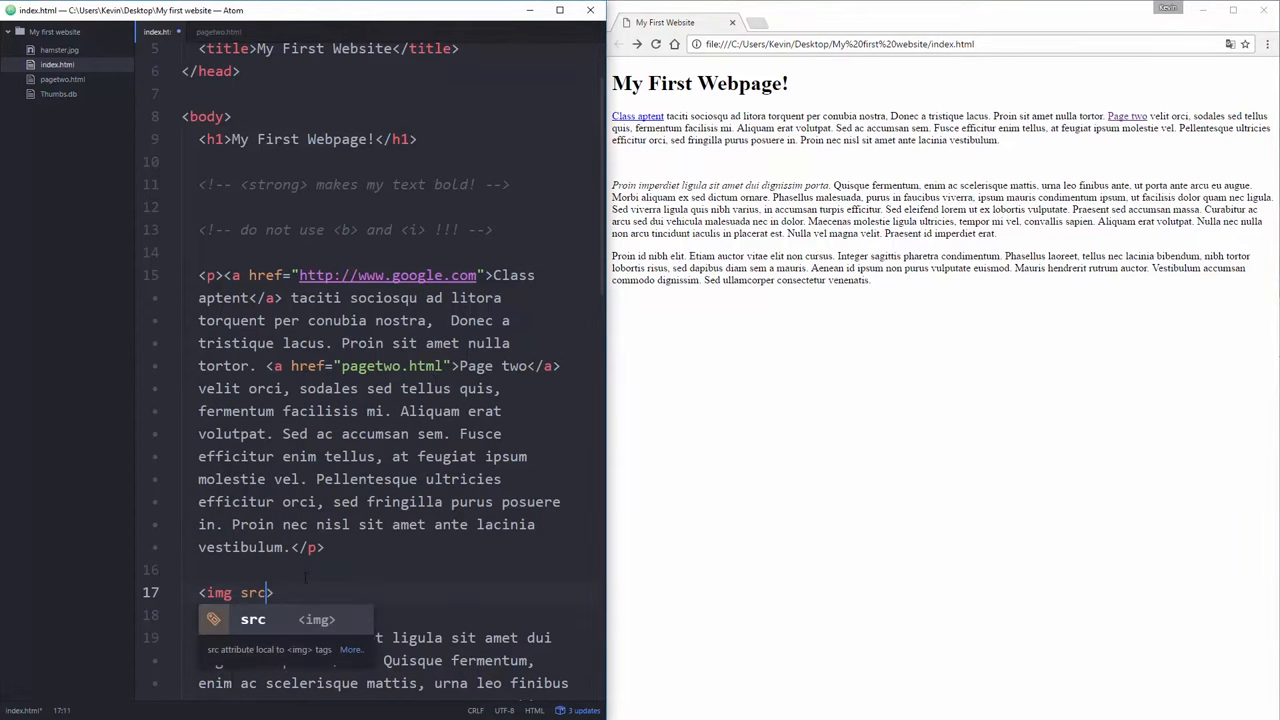
{"action": "type", "text": "="}
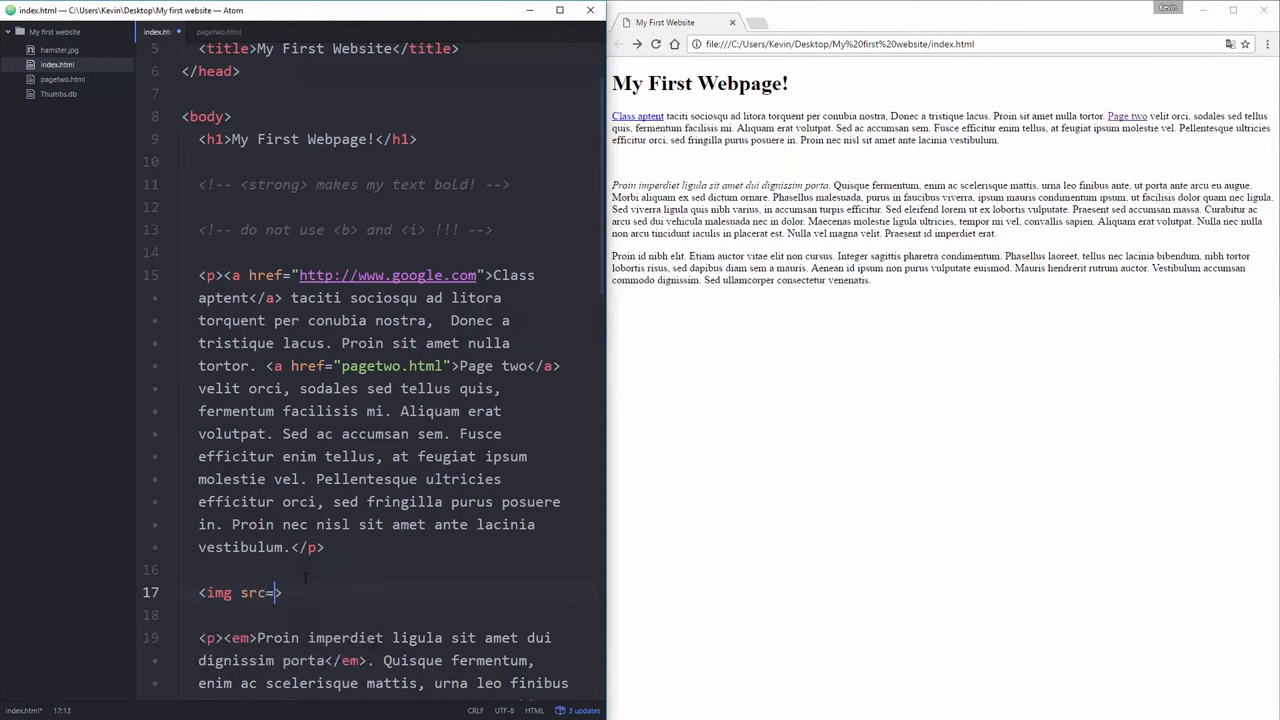
{"action": "type", "text": "\"\""}
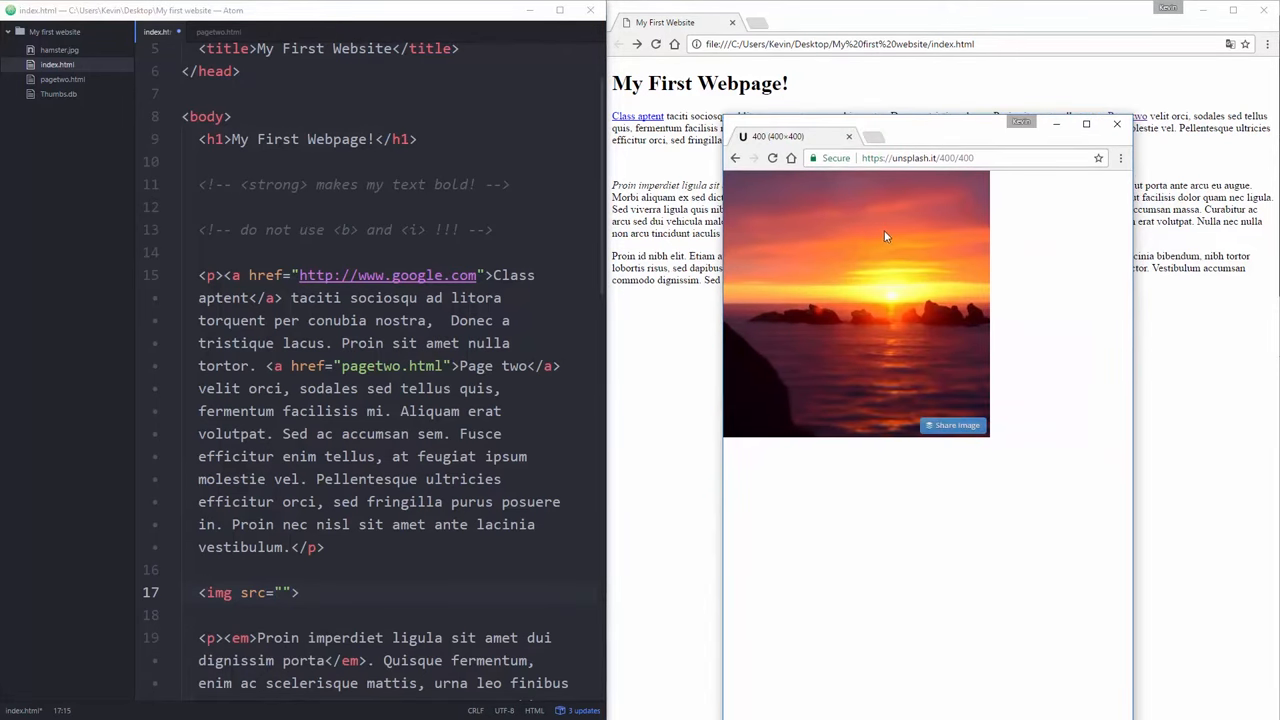
- Copy the sunset photo's image address and close its Chrome window
{"action": "right_click", "coordinate": [886, 236]}
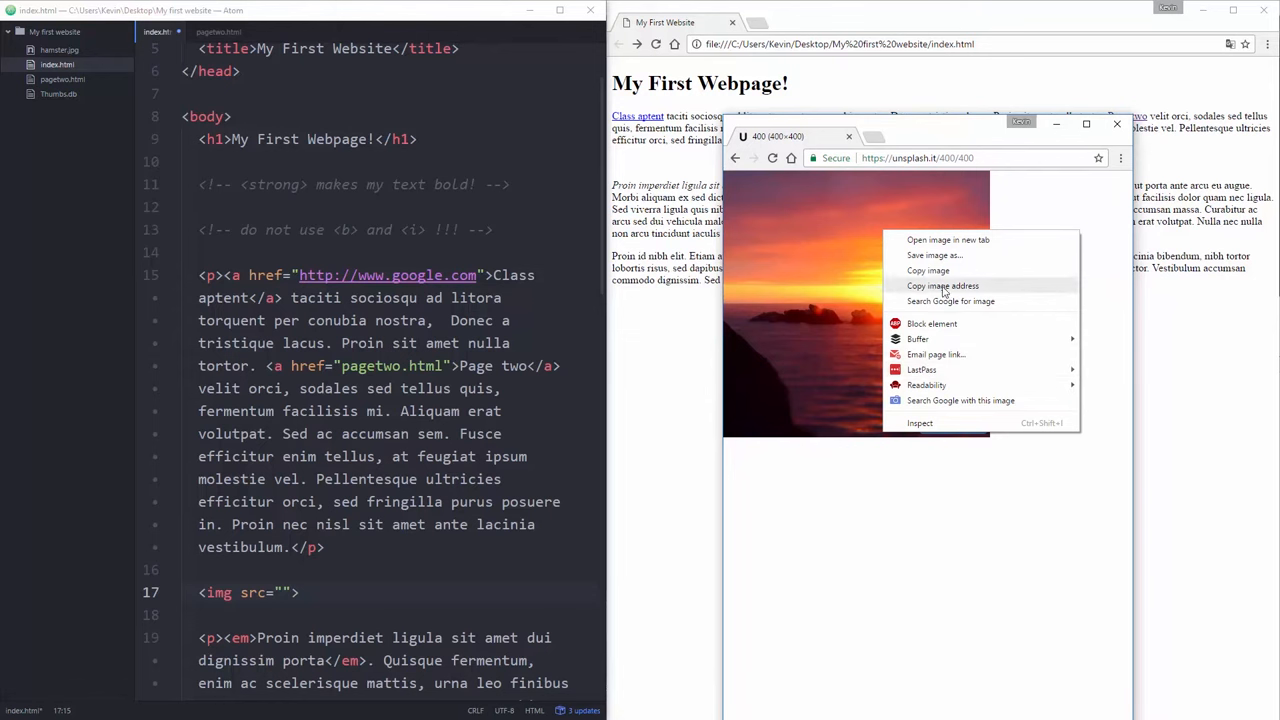
{"action": "left_click", "coordinate": [942, 286]}
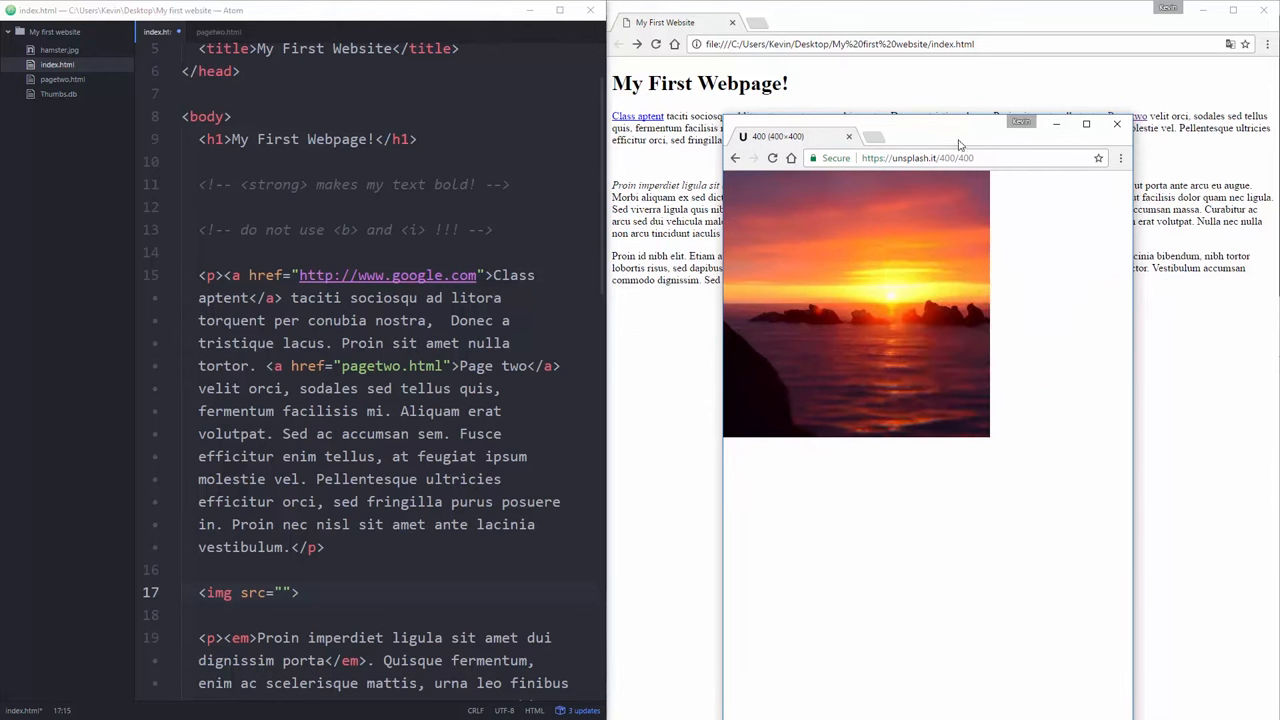
{"action": "left_click", "coordinate": [1116, 124]}
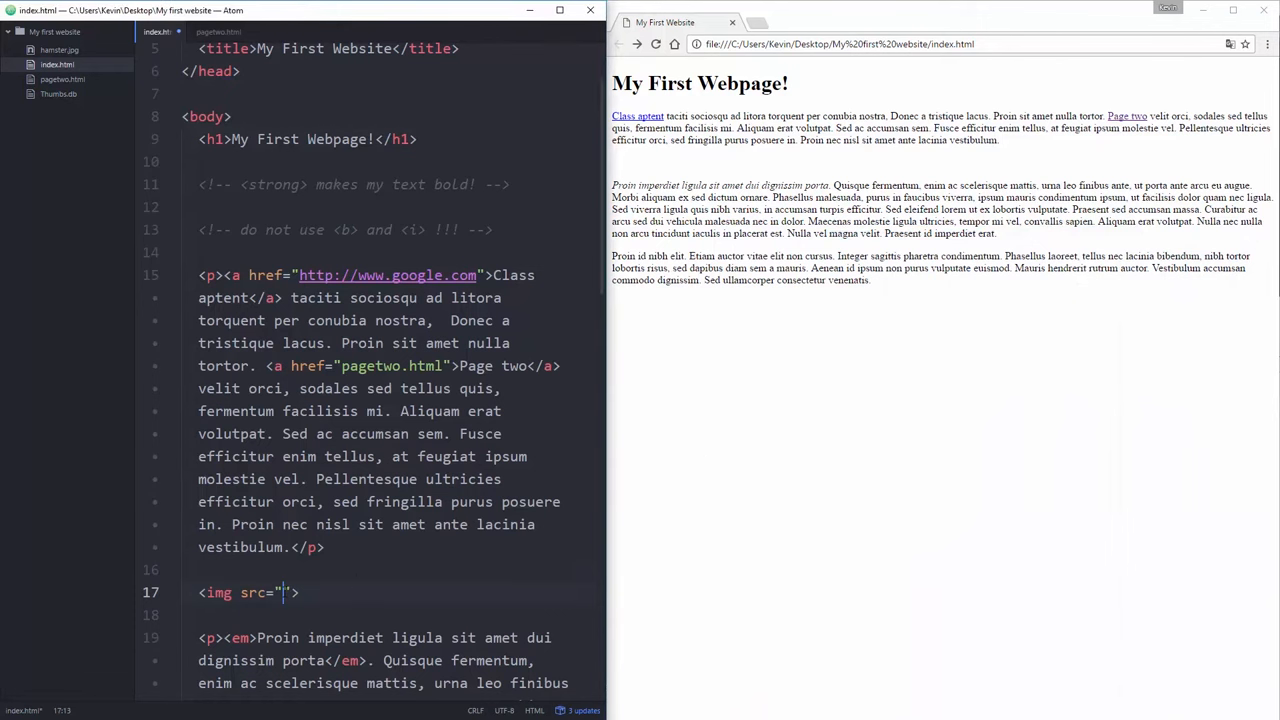
{"action": "type", "text": "https://unsplash.it/400/400"}
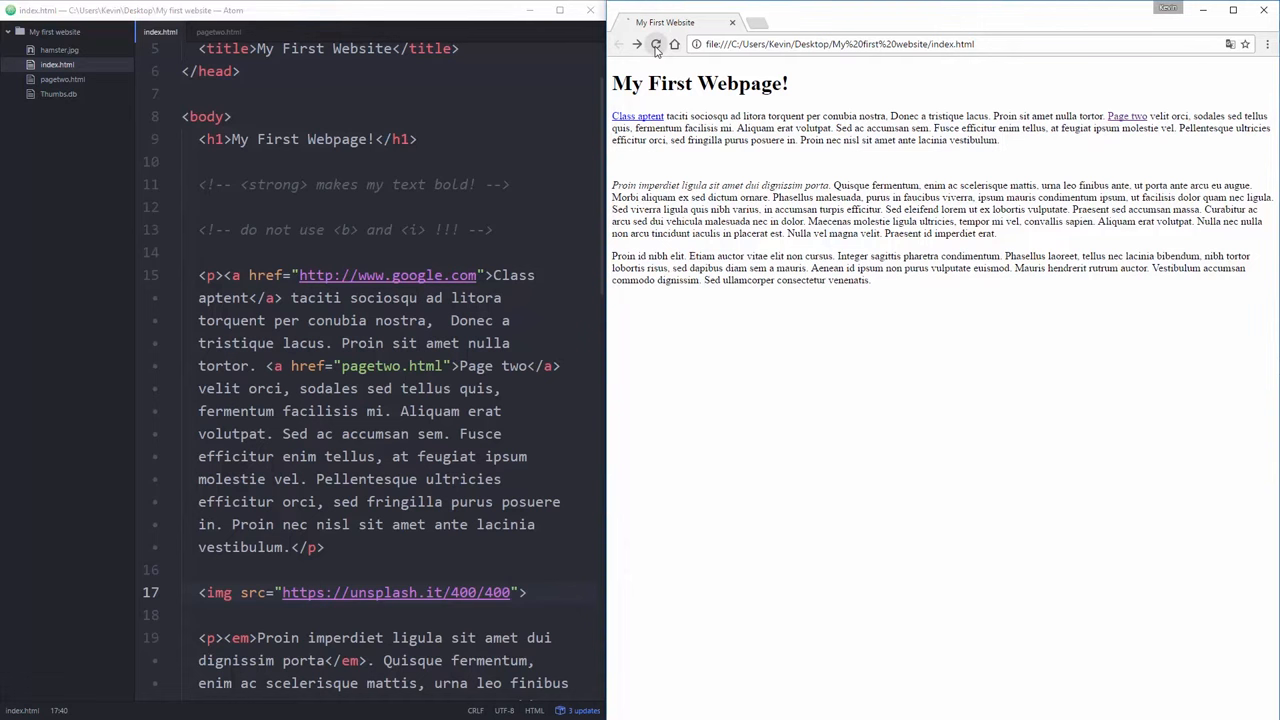
{"action": "left_click", "coordinate": [654, 44]}
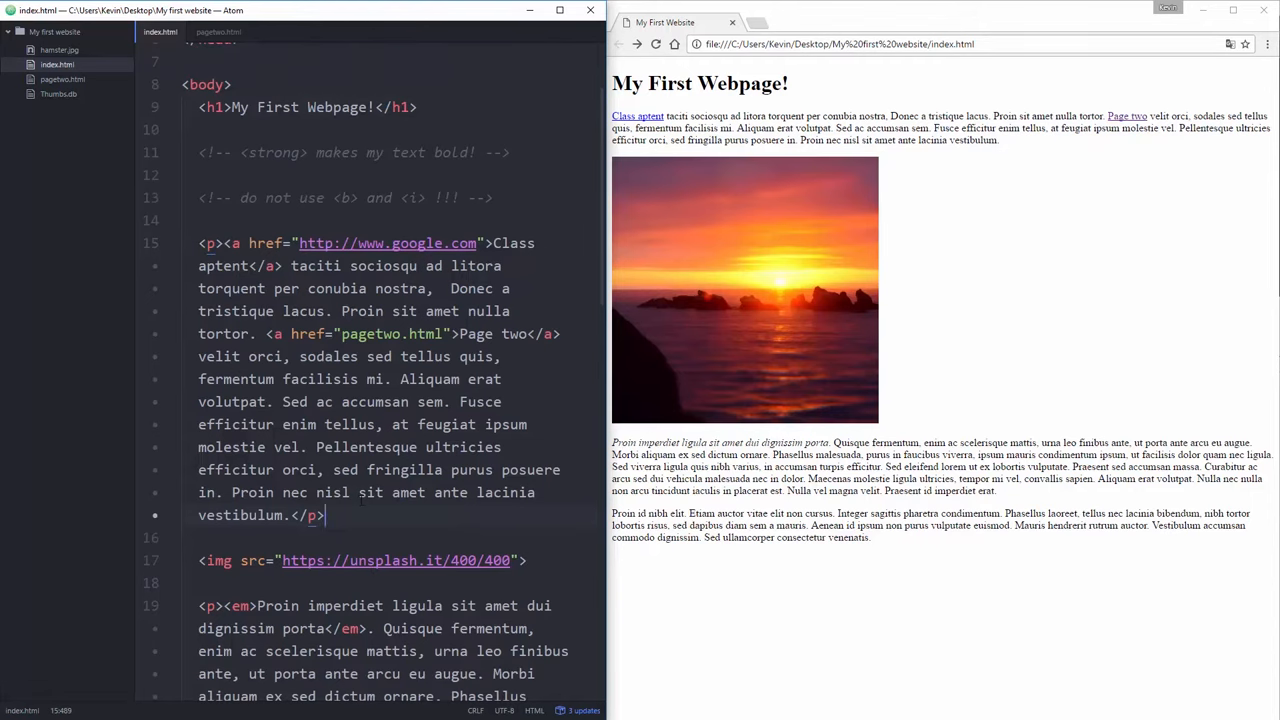
{"action": "scroll", "scroll_direction": "down", "scroll_amount": 3}
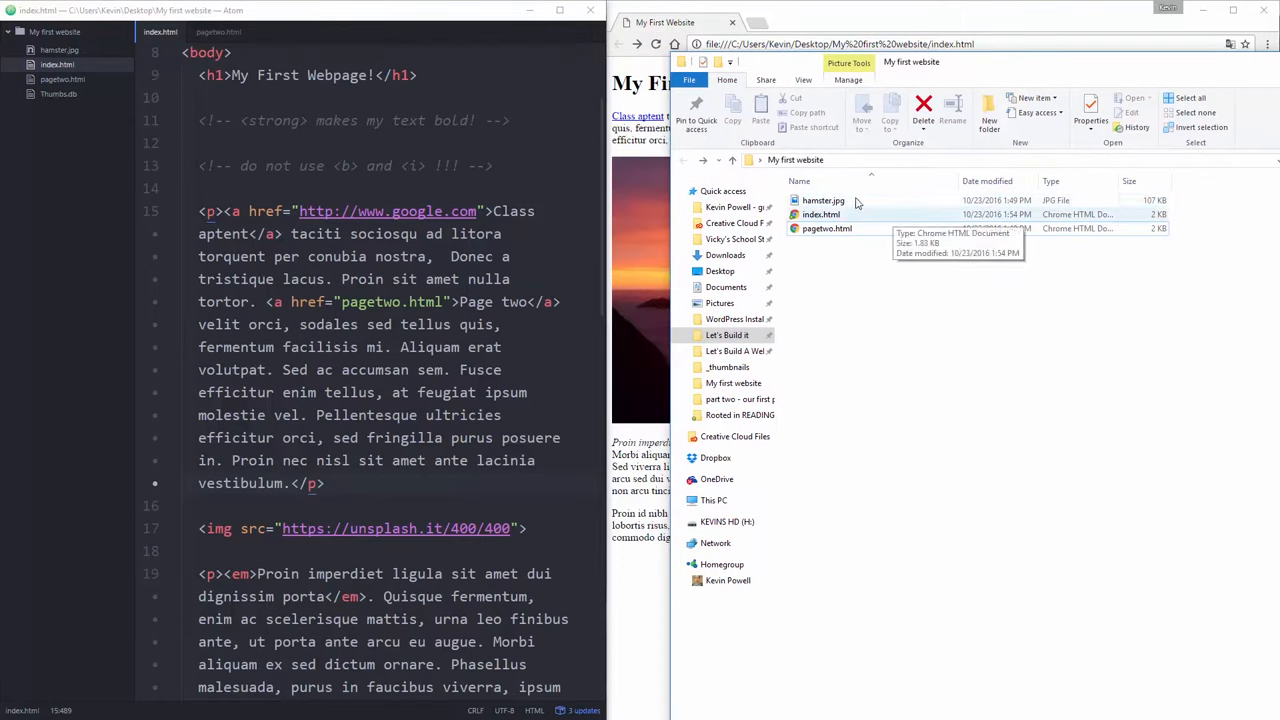
{"action": "left_click", "coordinate": [820, 214]}
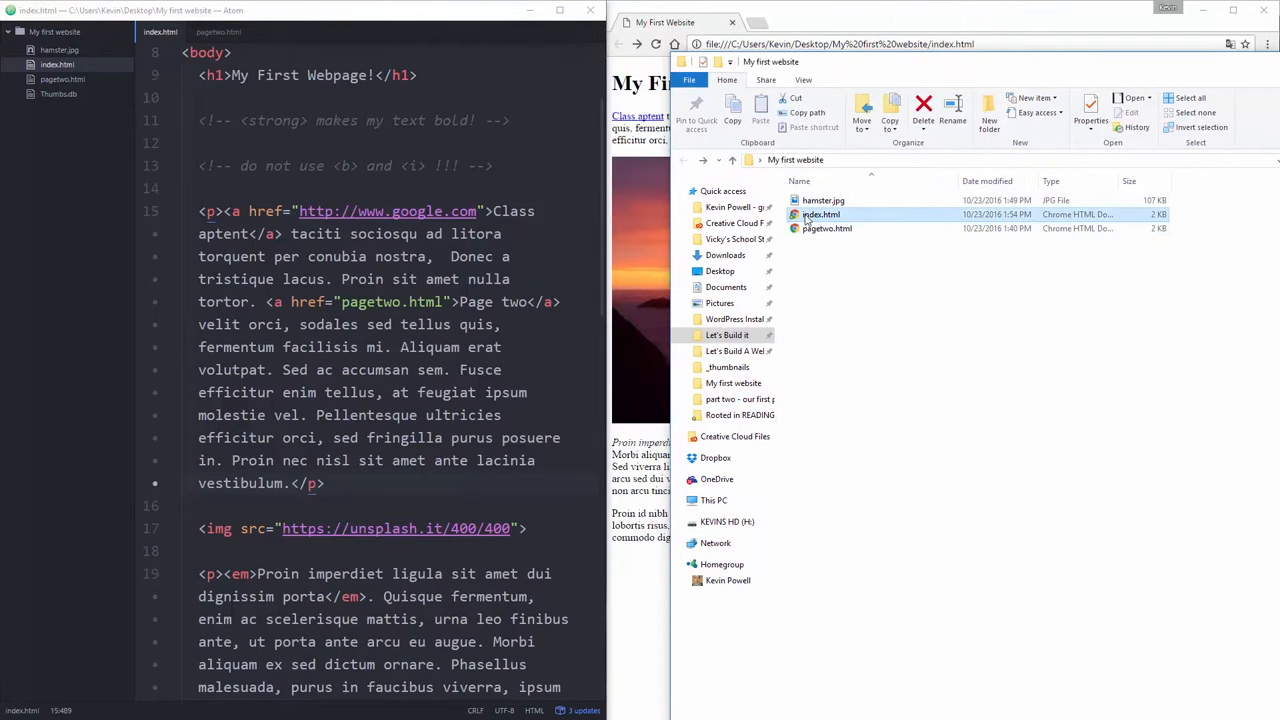
{"action": "mouse_move", "coordinate": [828, 228]}
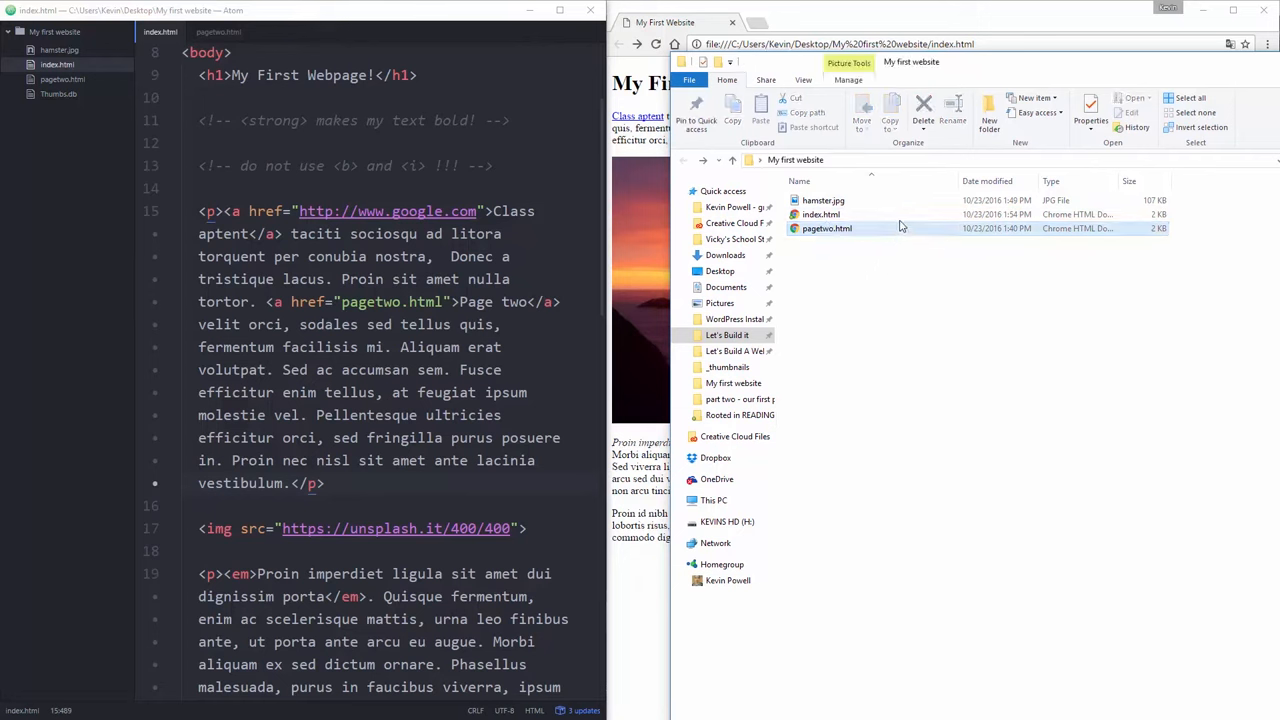
{"action": "left_click", "coordinate": [824, 200]}
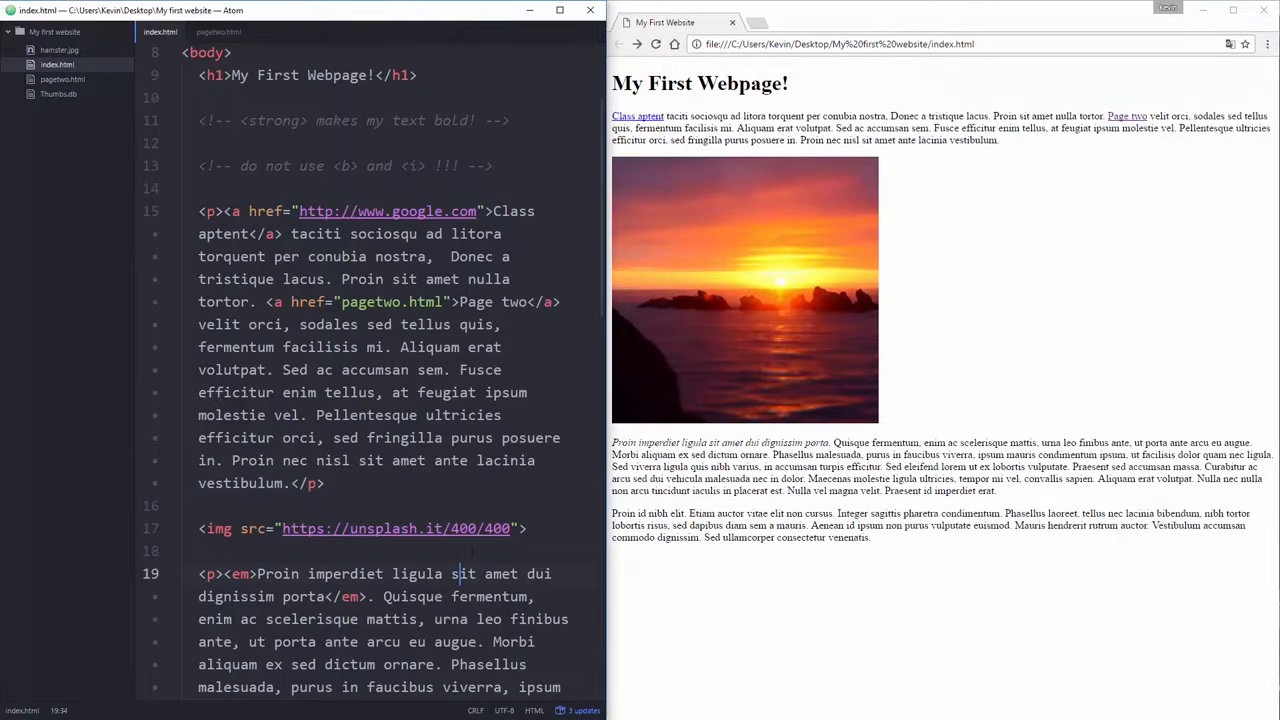
- Write <img src="hamster.jpg" after the paragraph following the sunset image
{"action": "scroll", "scroll_direction": "down", "scroll_amount": 3}
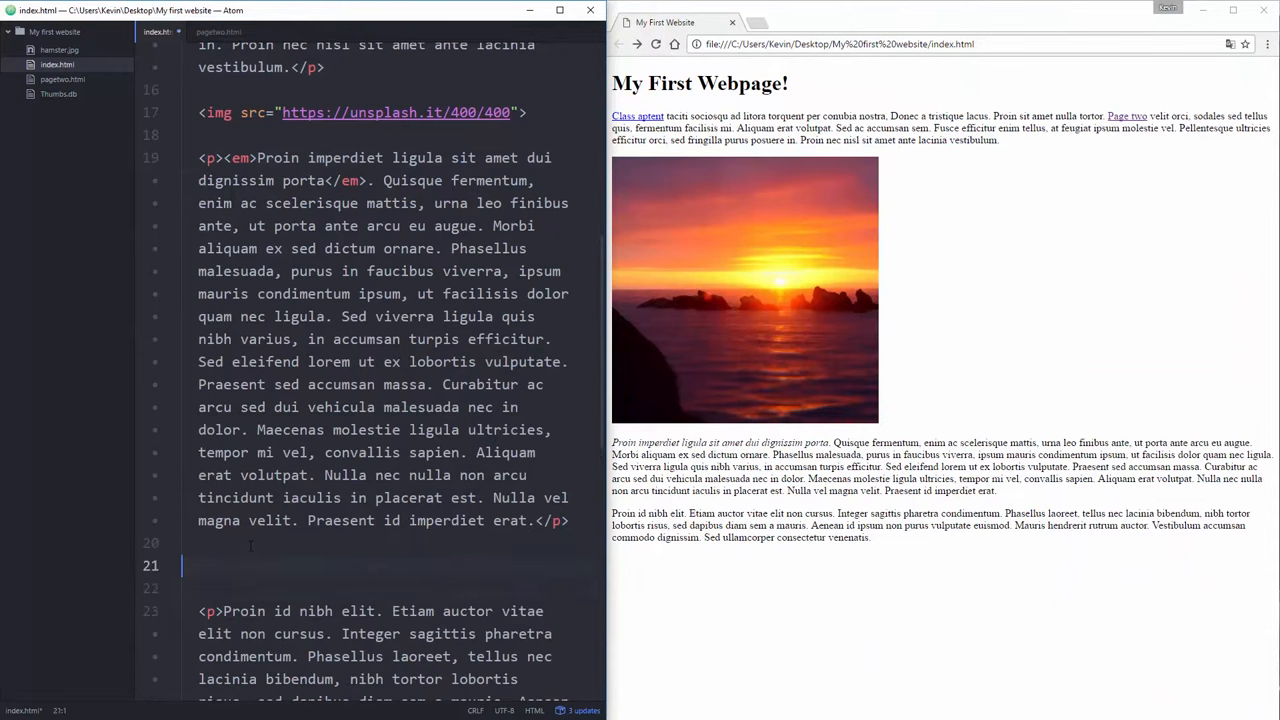
{"action": "type", "text": "<imn"}
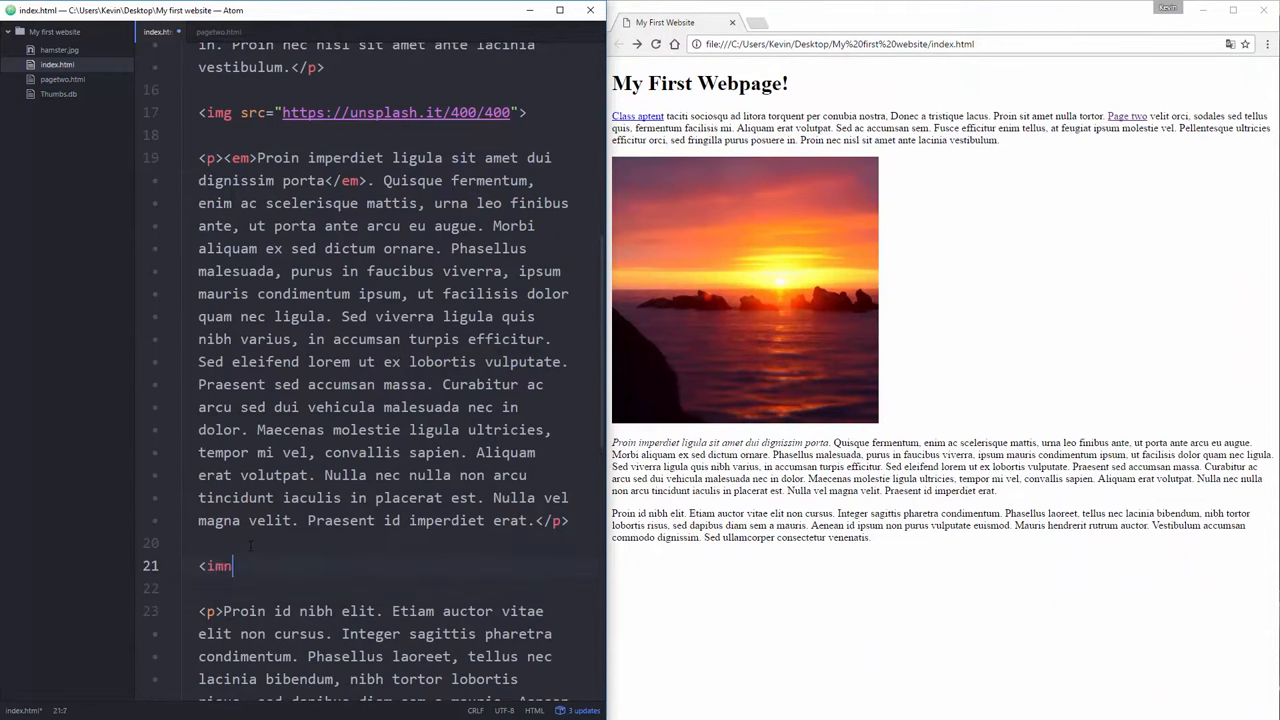
{"action": "type", "text": "g src="}
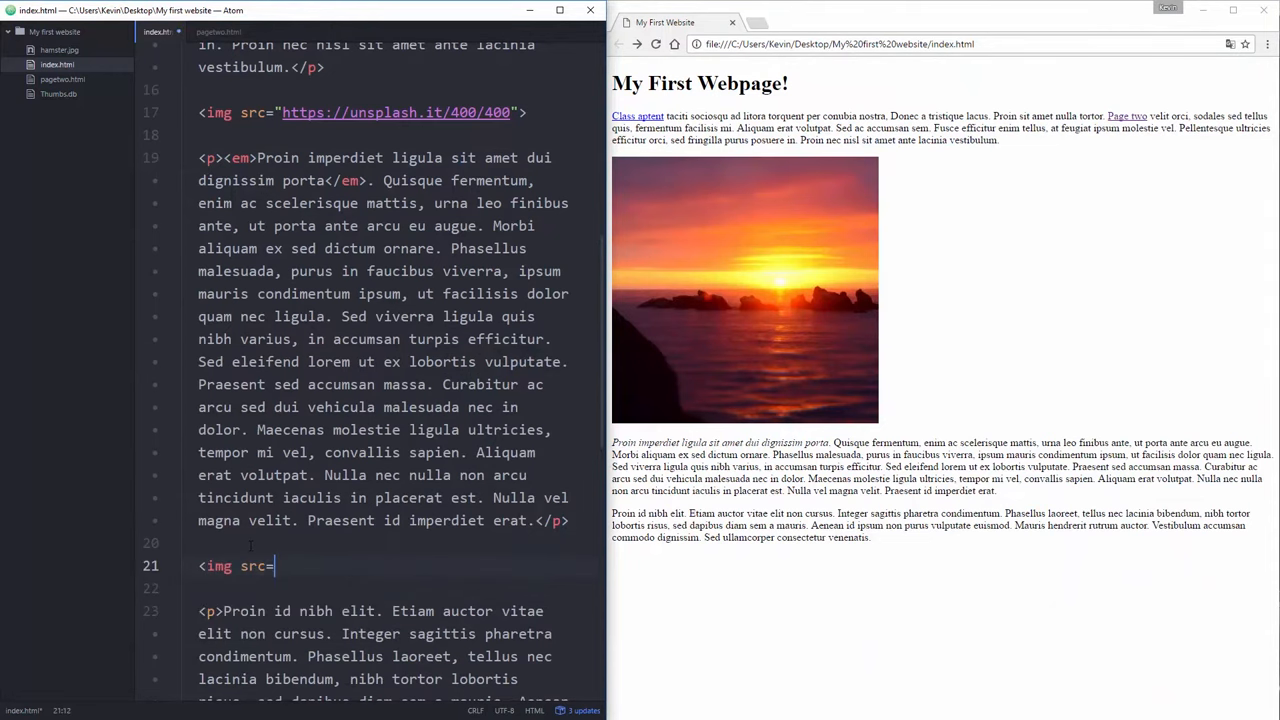
{"action": "type", "text": "\"\">"}
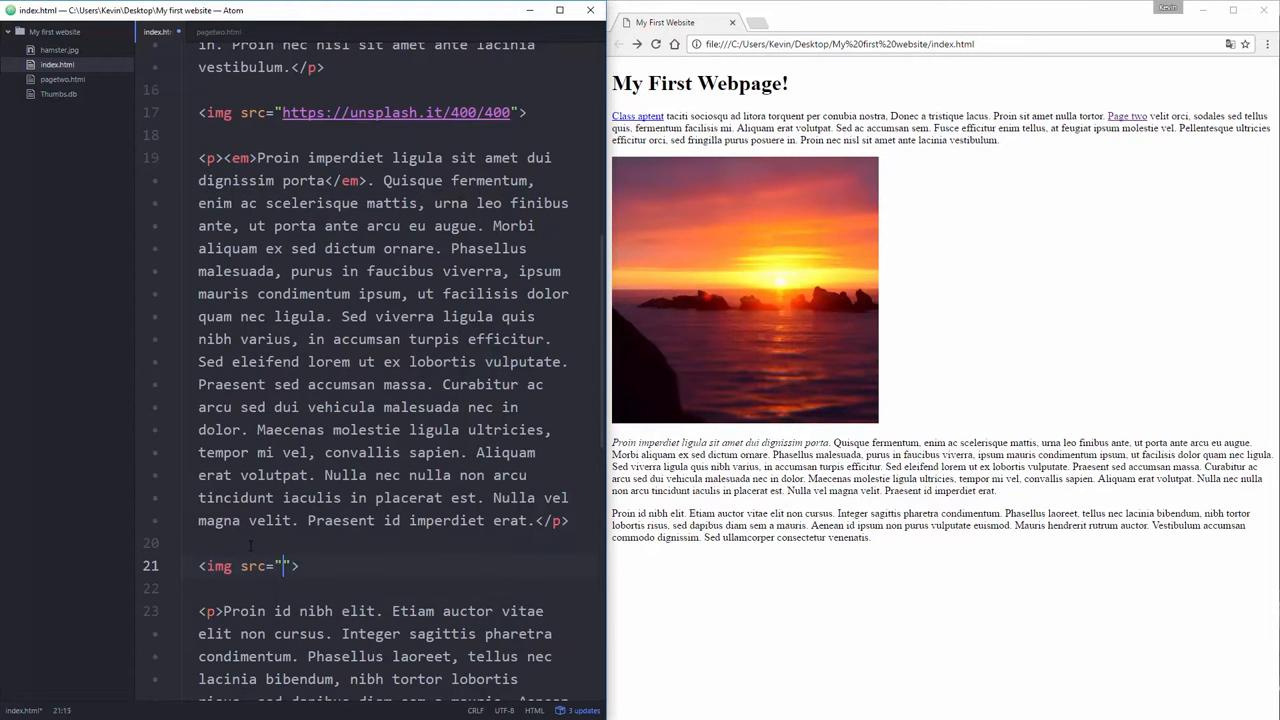
{"action": "type", "text": "hamp"}
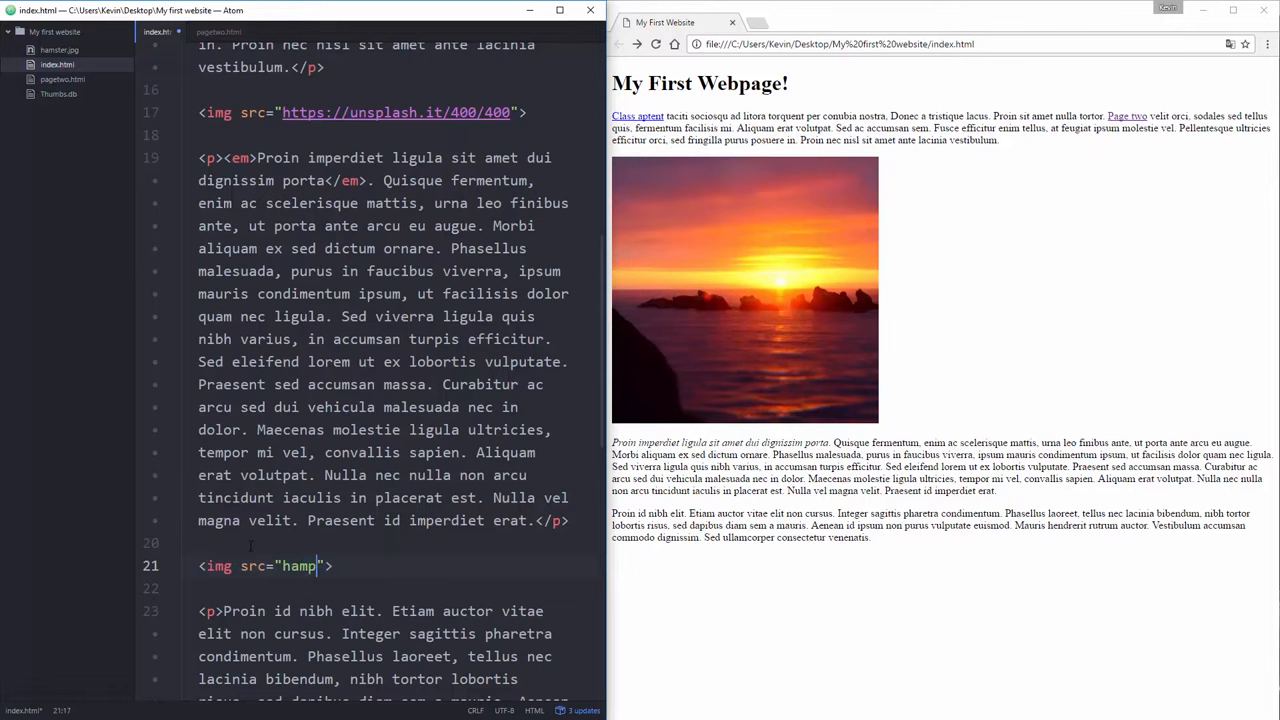
{"action": "type", "text": "ster.jpg"}
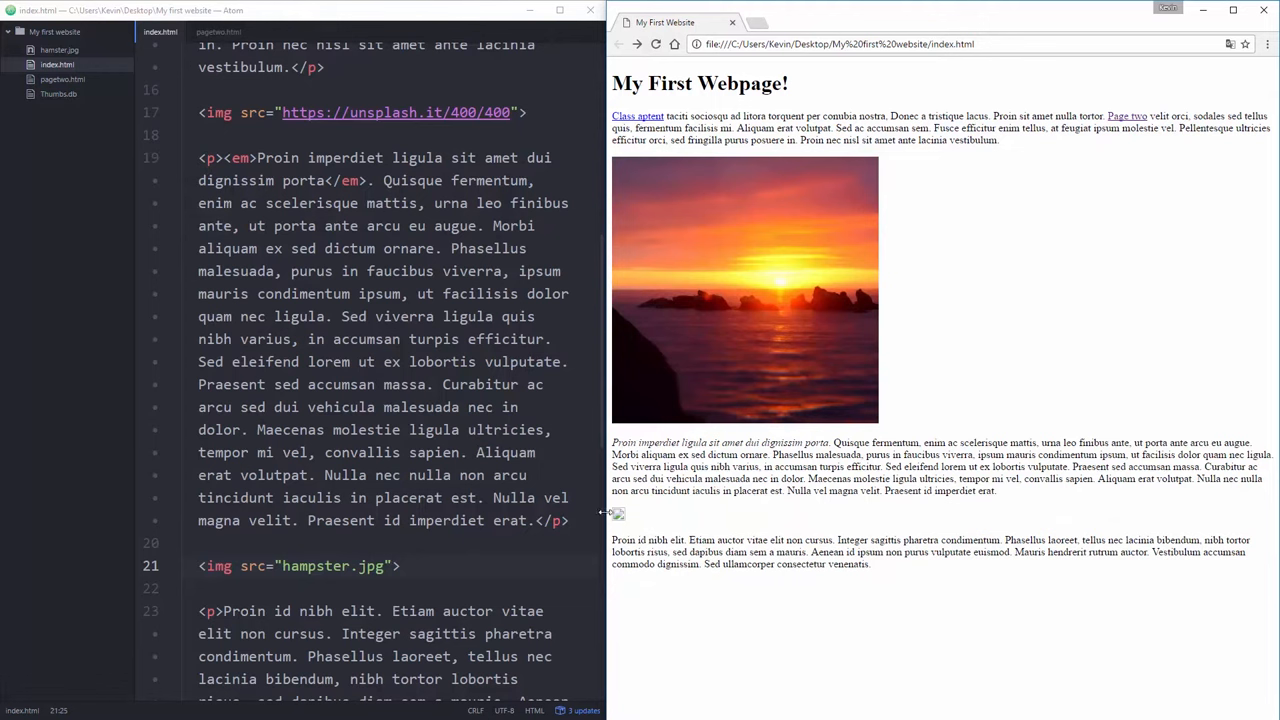
{"action": "mouse_move", "coordinate": [646, 526]}
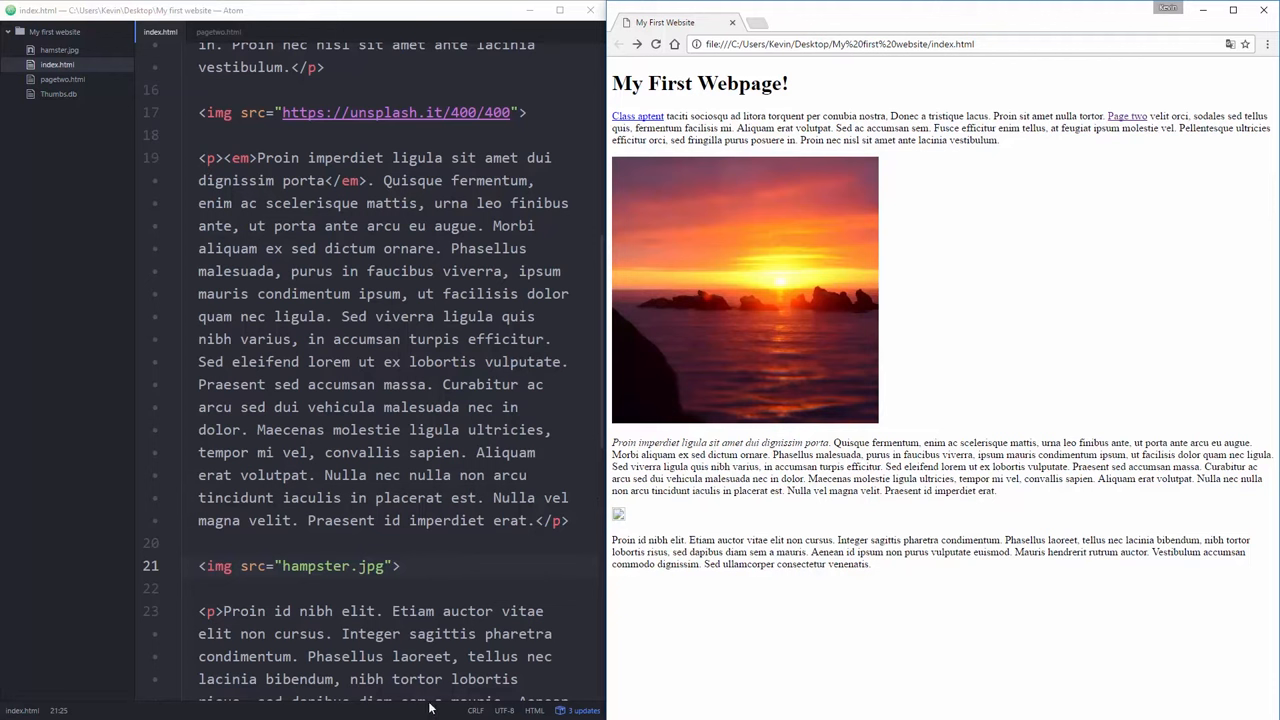
- Adjust the hamster.jpg image tag and reload the page, which shows a broken image
{"action": "left_click", "coordinate": [318, 566]}
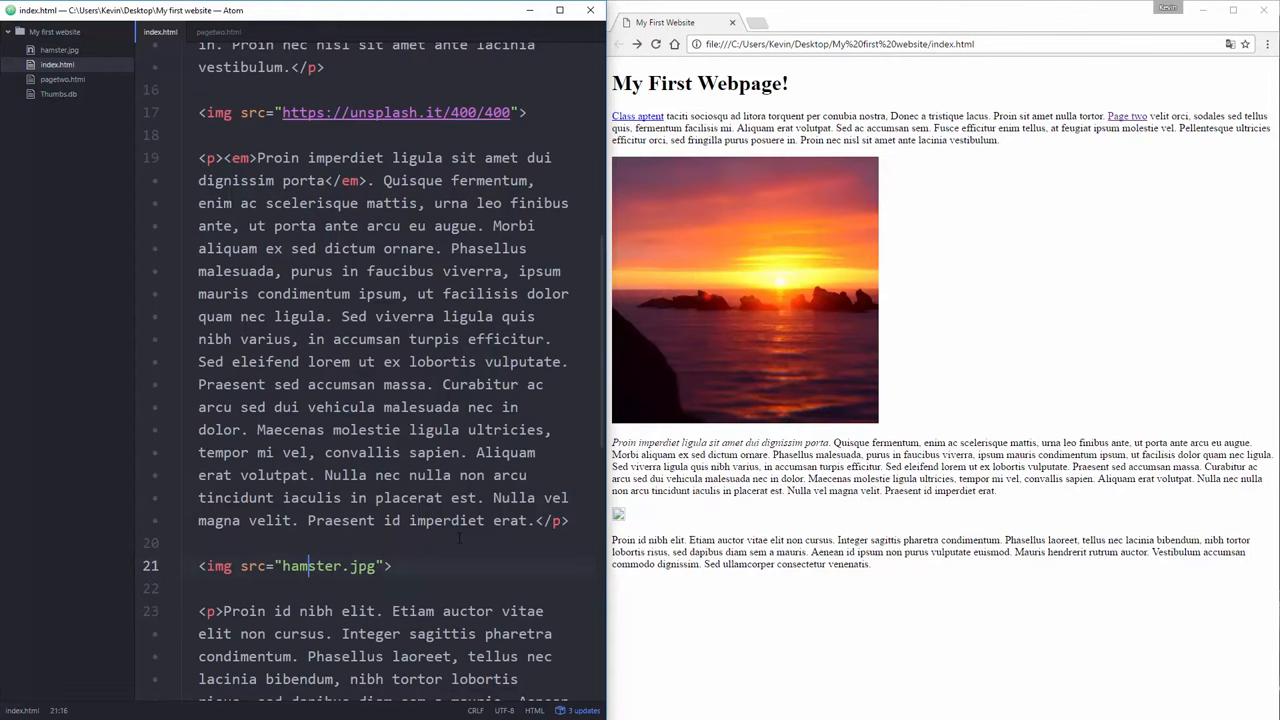
{"action": "left_click", "coordinate": [652, 44]}
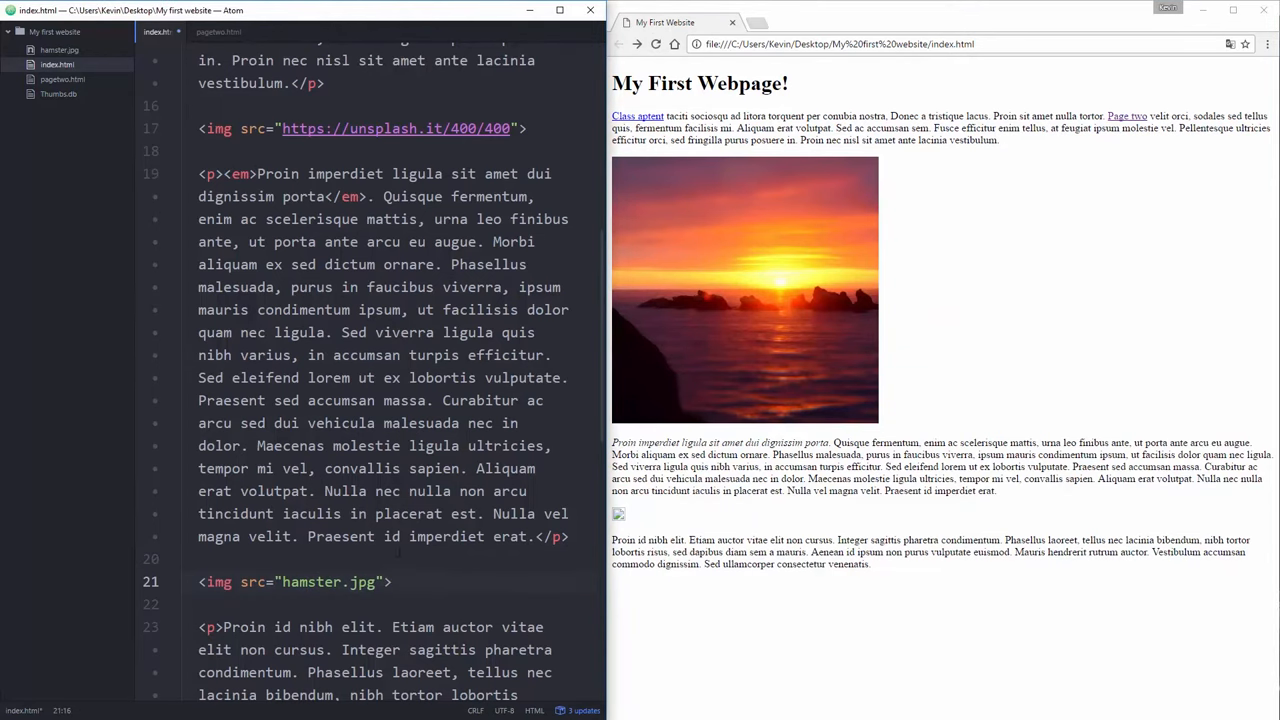
- Reload the page, then give the sunset image alt="a beautiful sunset"
{"action": "left_click", "coordinate": [640, 44]}
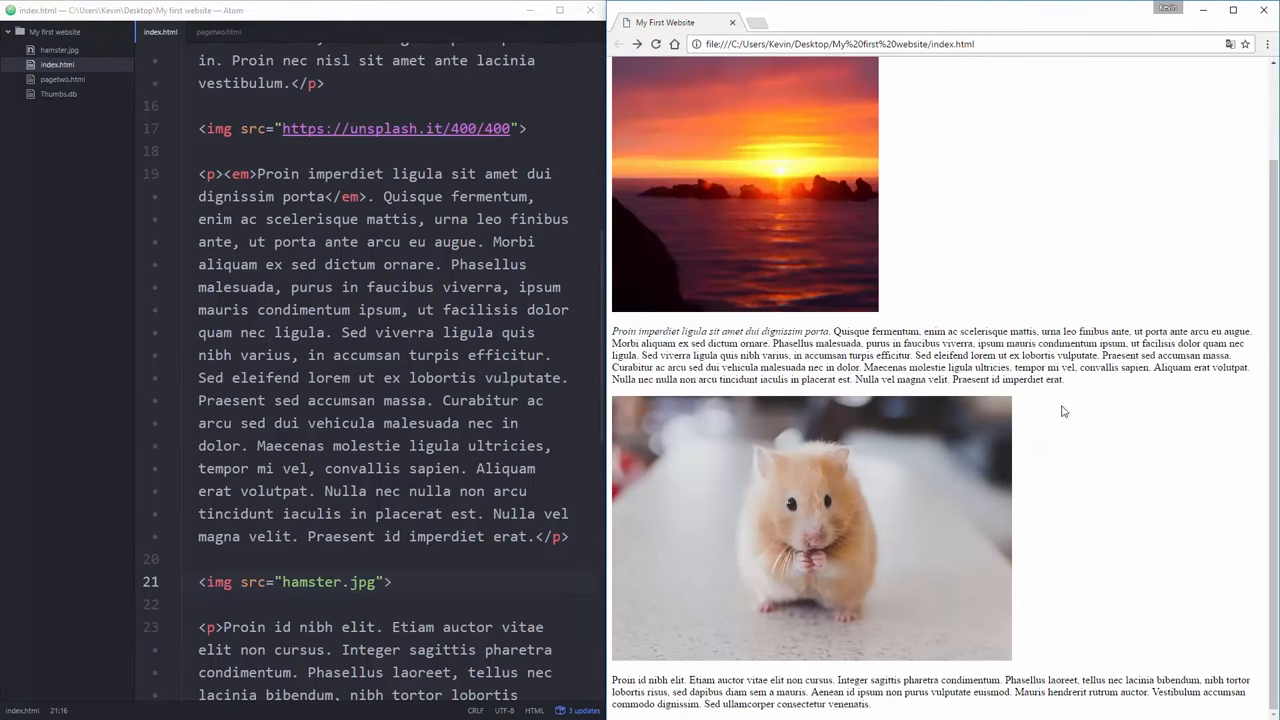
{"action": "mouse_move", "coordinate": [1082, 436]}
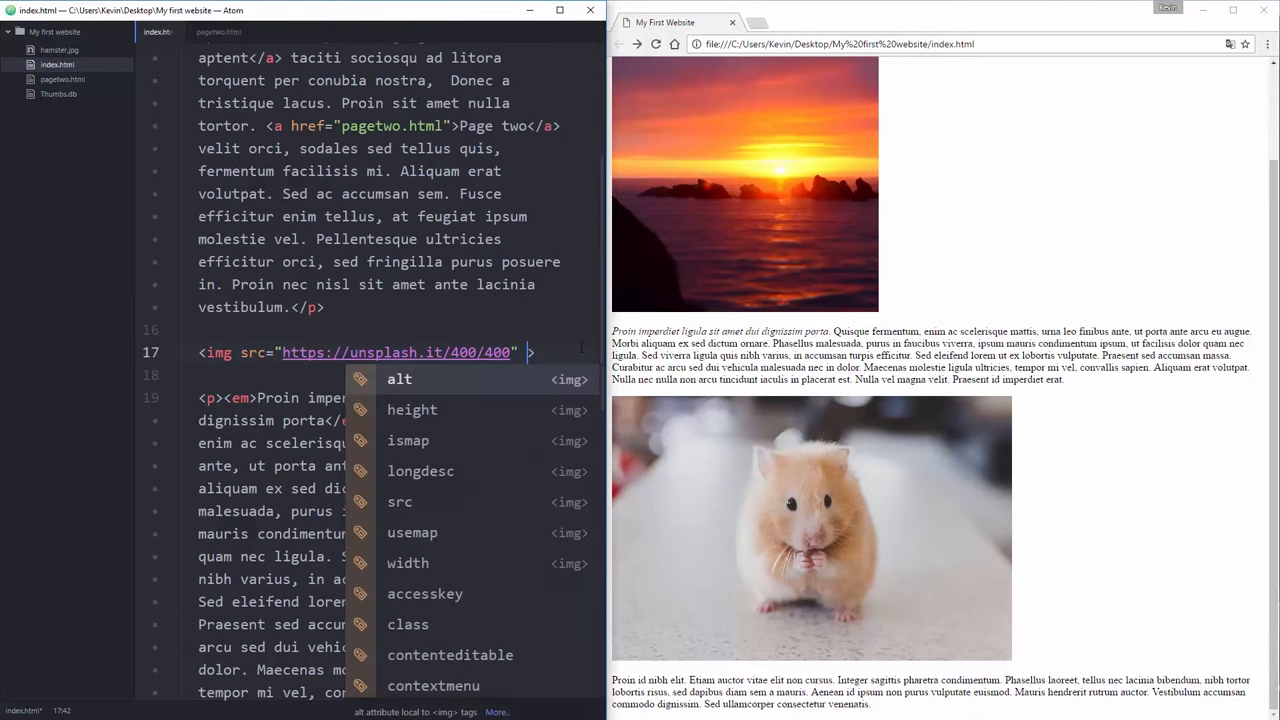
{"action": "type", "text": "alt=\""}
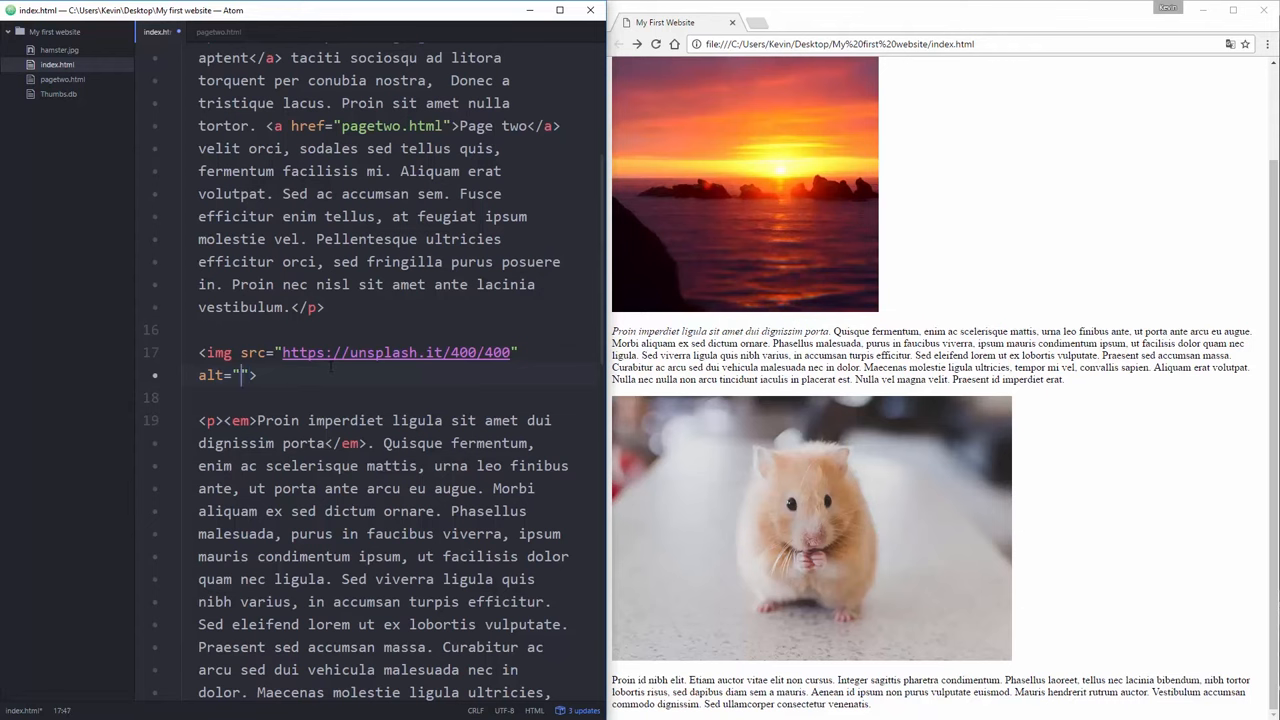
{"action": "type", "text": "a beautiful"}
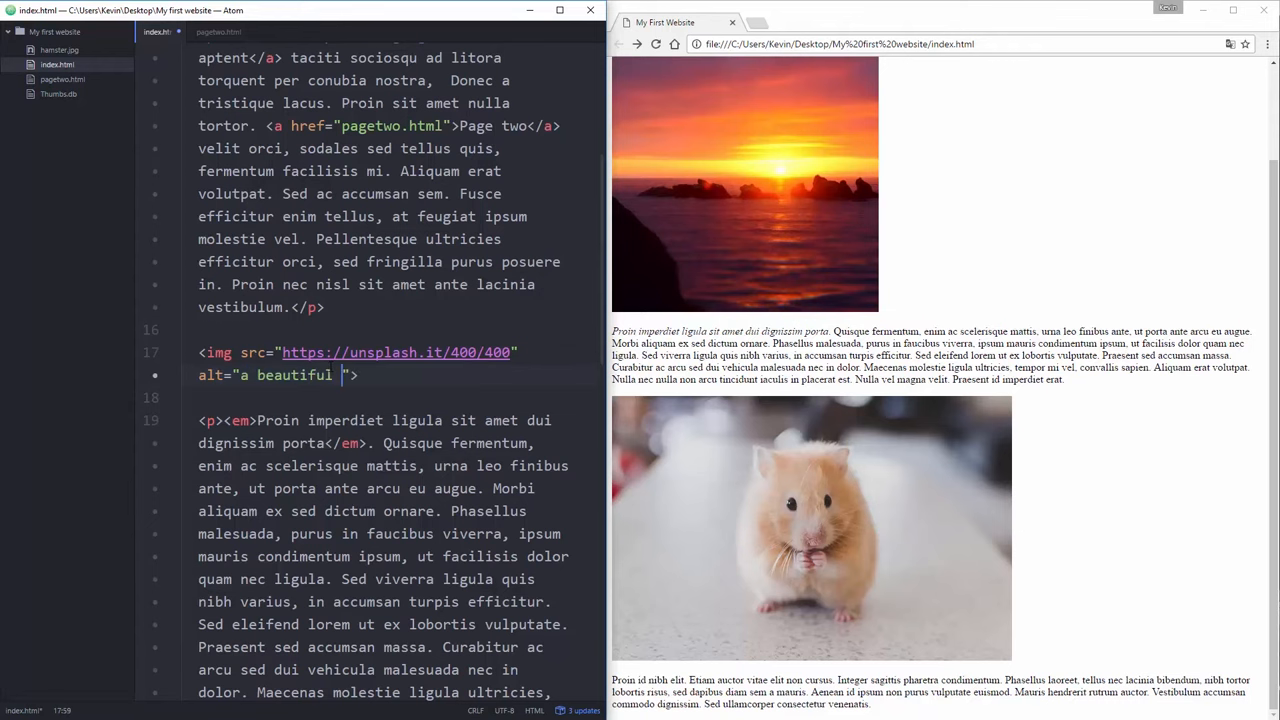
{"action": "type", "text": "sunset"}
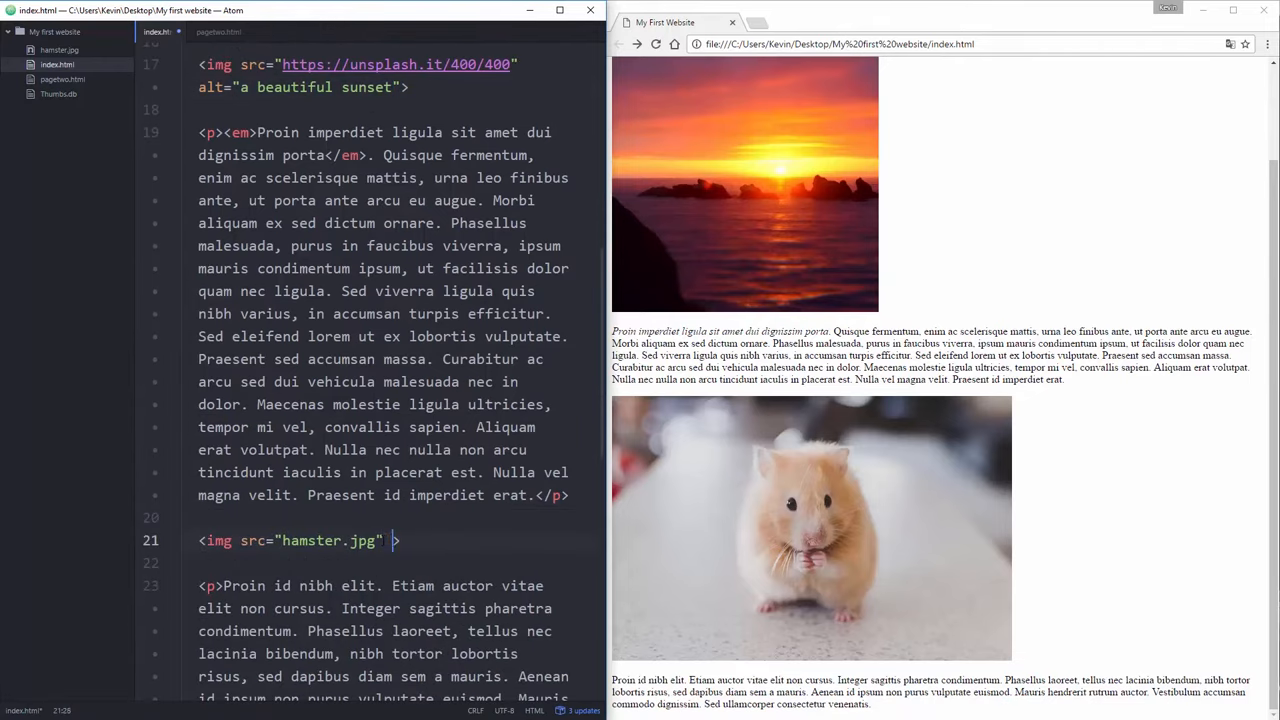
- Give the hamster.jpg image alt="an adorable hamster"
{"action": "type", "text": "alt=\"an ad"}
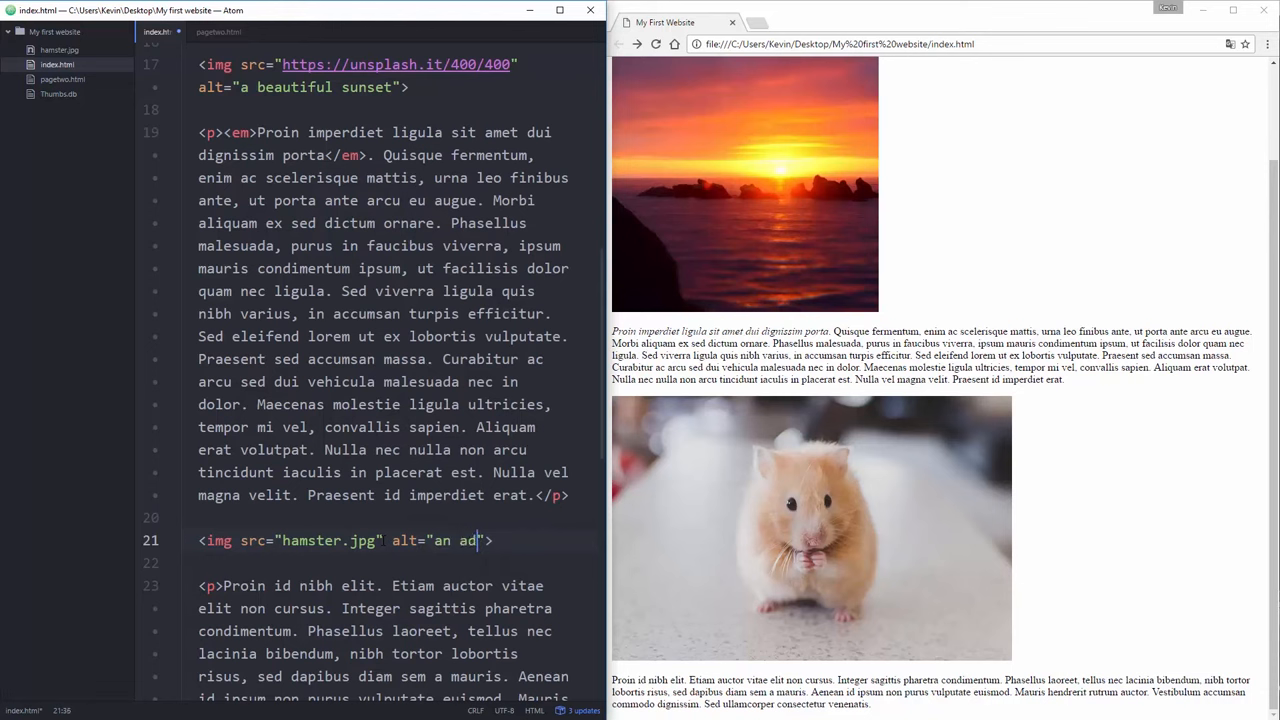
{"action": "type", "text": "orable ham"}
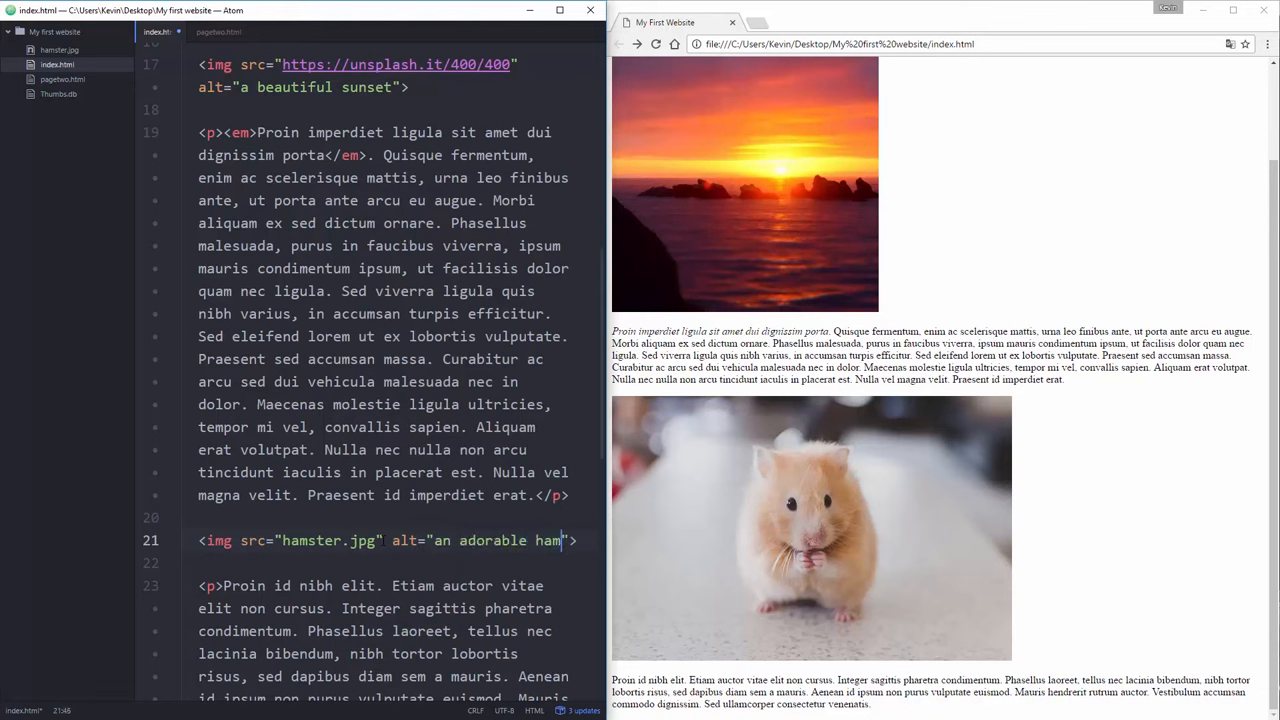
{"action": "type", "text": "ster"}
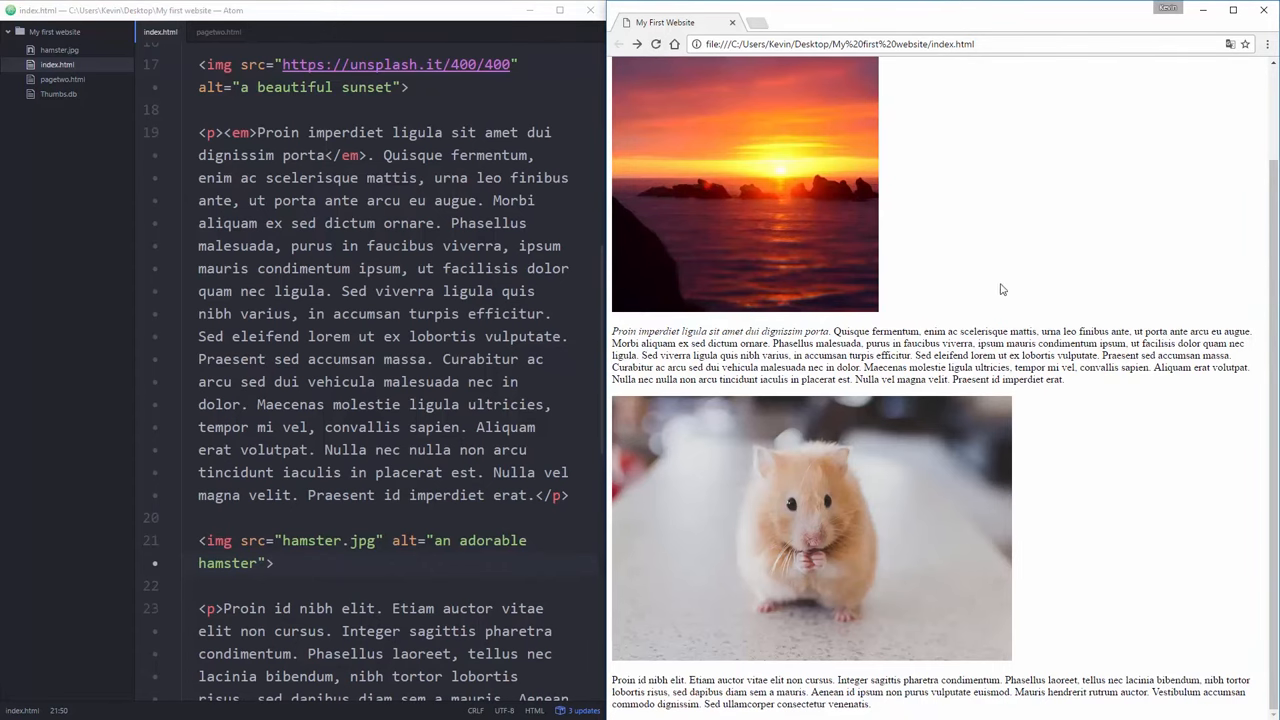
{"action": "mouse_move", "coordinate": [1006, 292]}
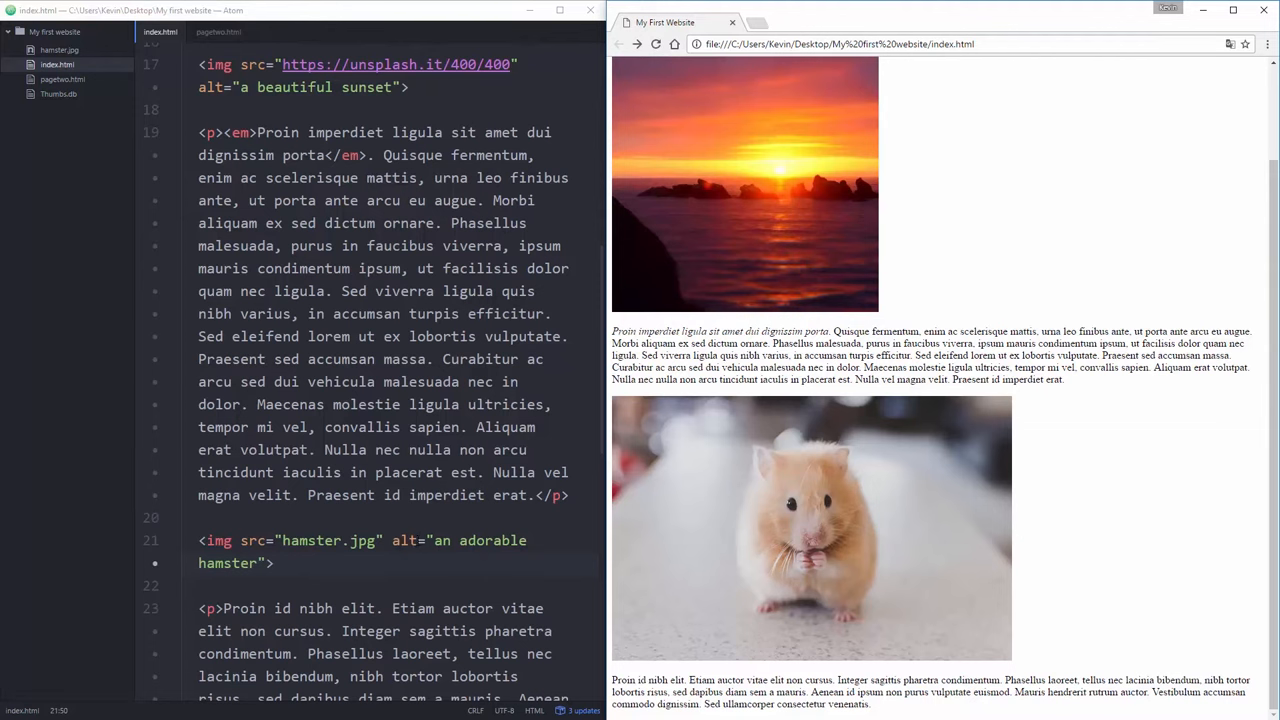
{"action": "left_click", "coordinate": [392, 540]}
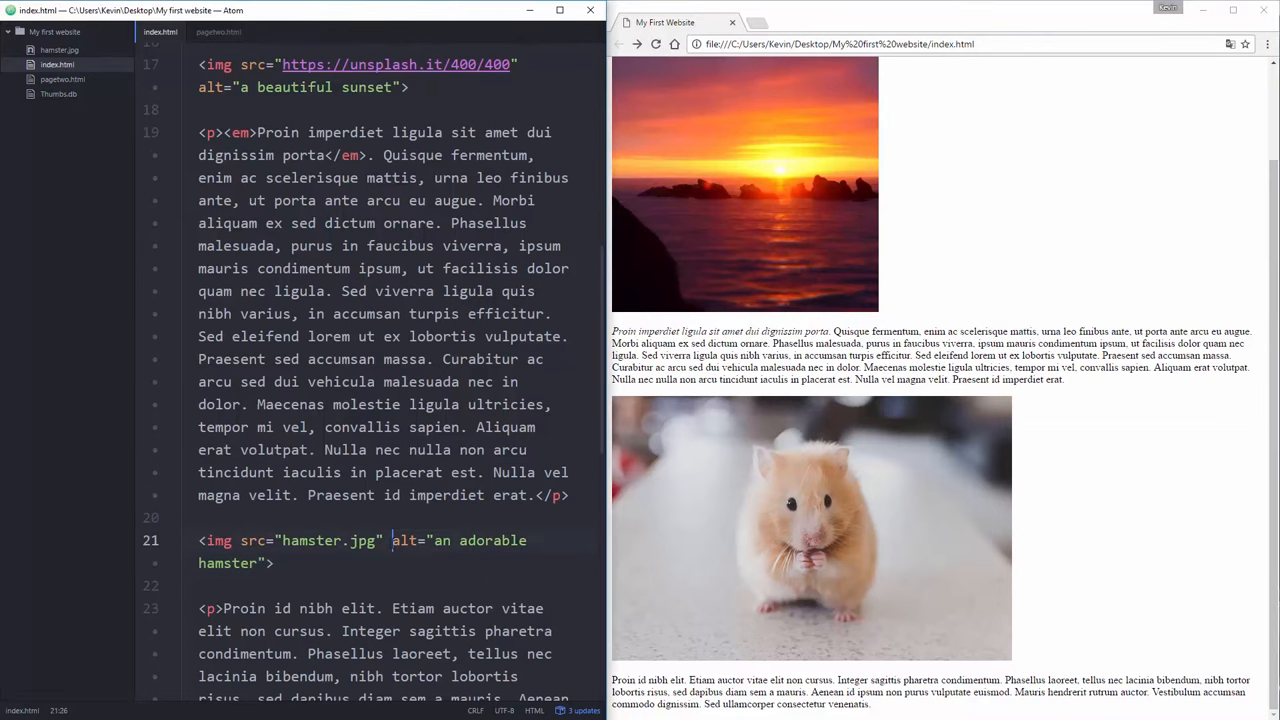
{"action": "scroll", "scroll_direction": "down", "scroll_amount": 3}
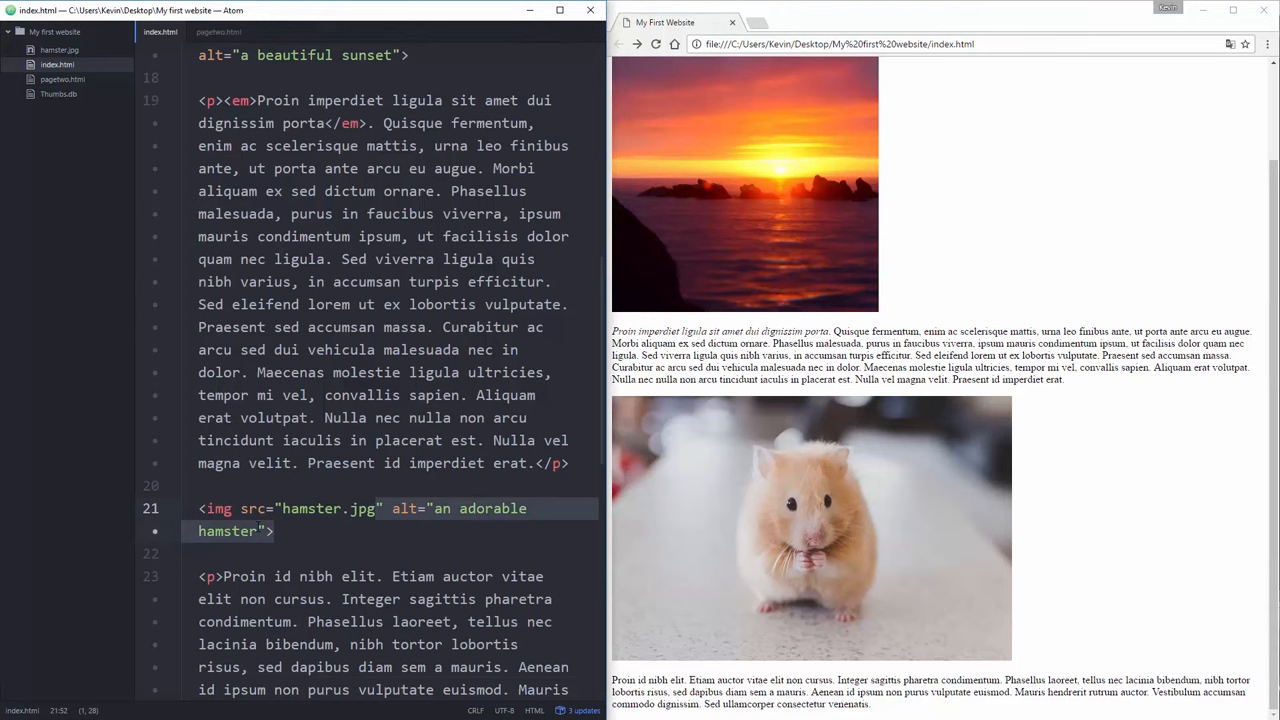
{"action": "mouse_move", "coordinate": [796, 184]}
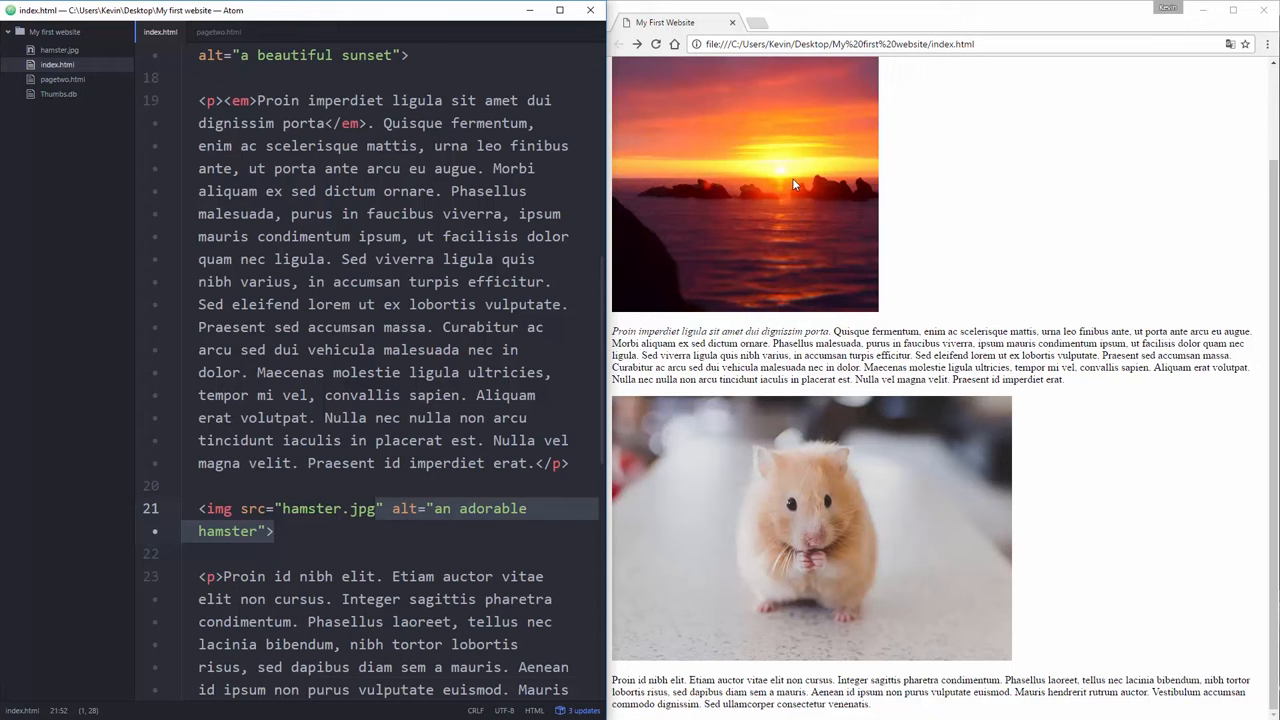
{"action": "mouse_move", "coordinate": [720, 240]}
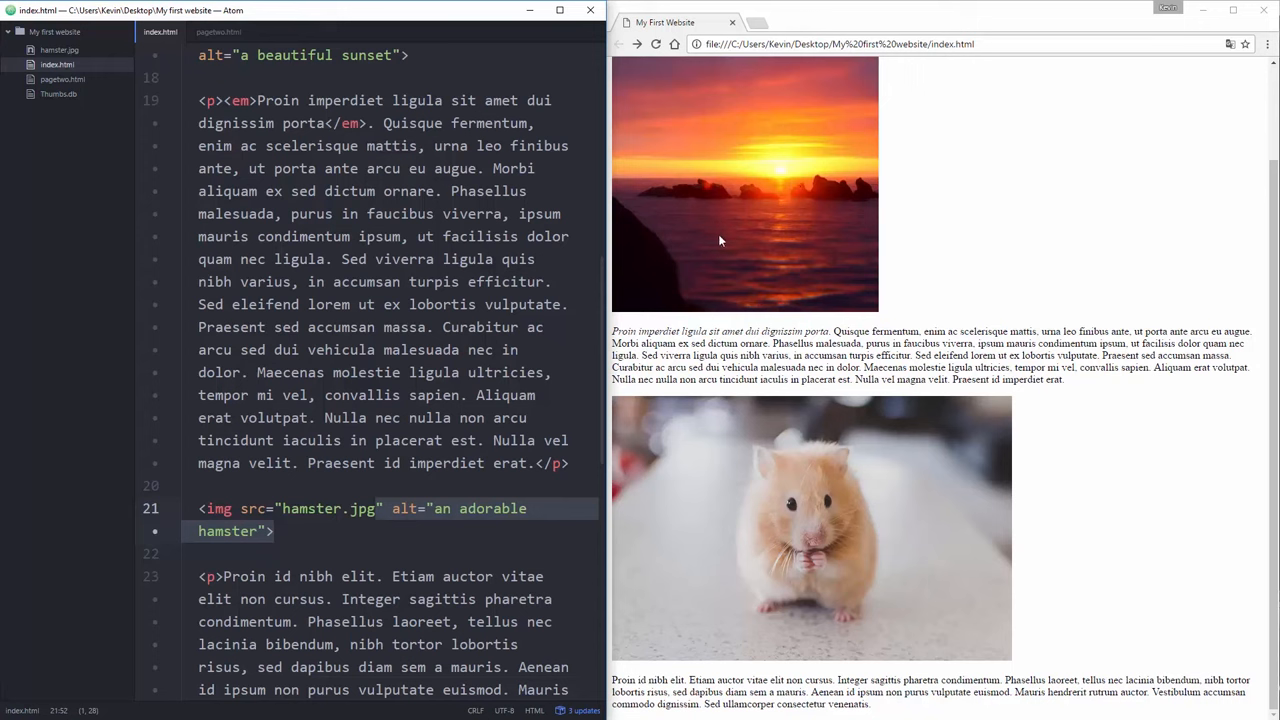
{"action": "mouse_move", "coordinate": [768, 224]}
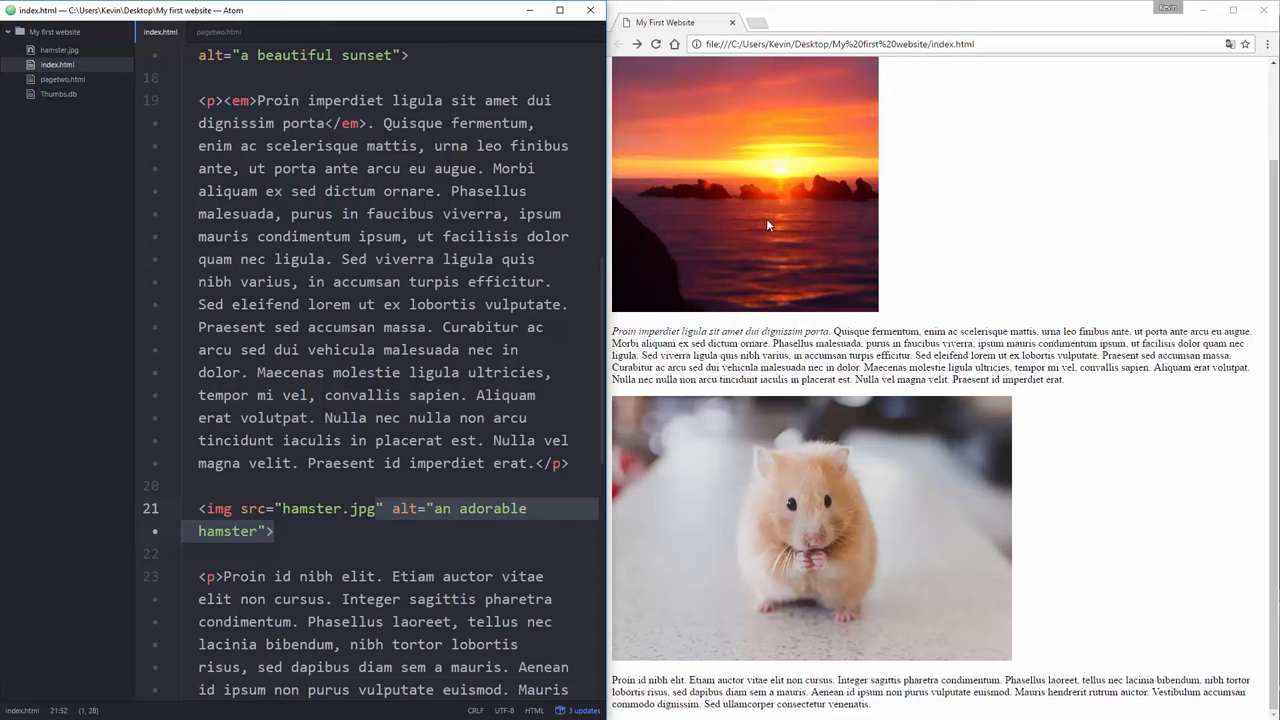
{"action": "mouse_move", "coordinate": [856, 500]}
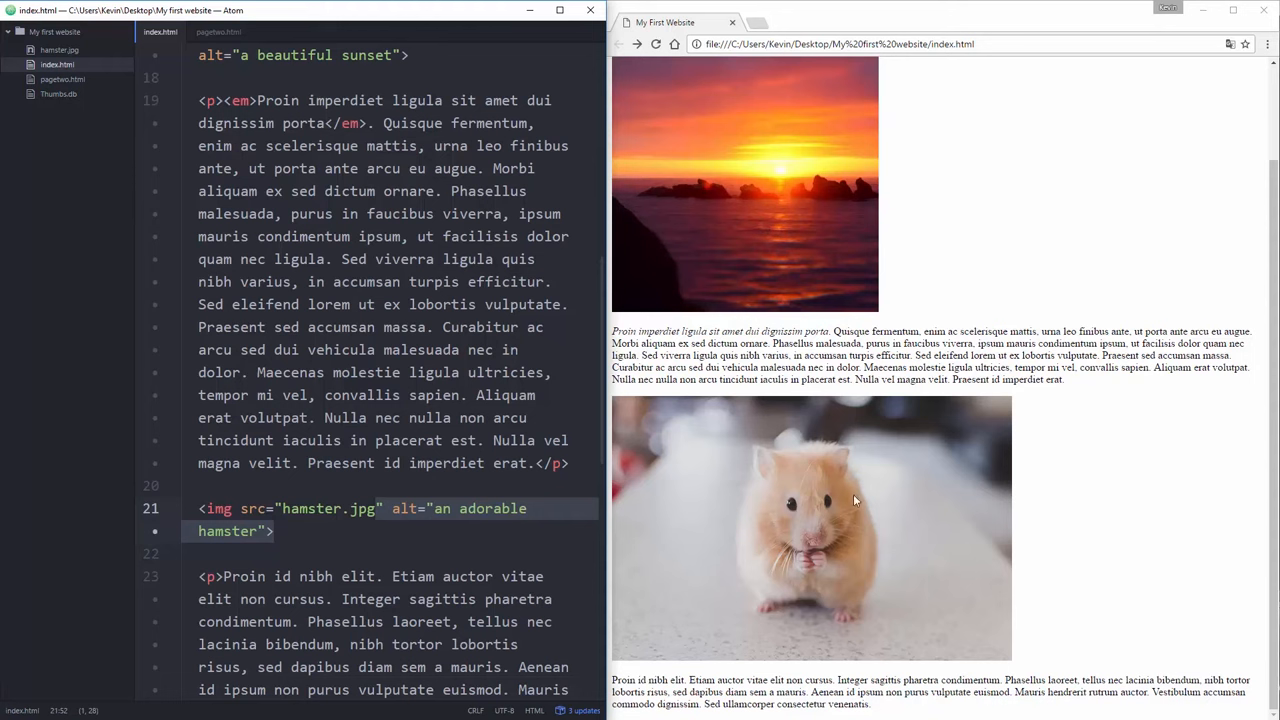
{"action": "mouse_move", "coordinate": [728, 464]}
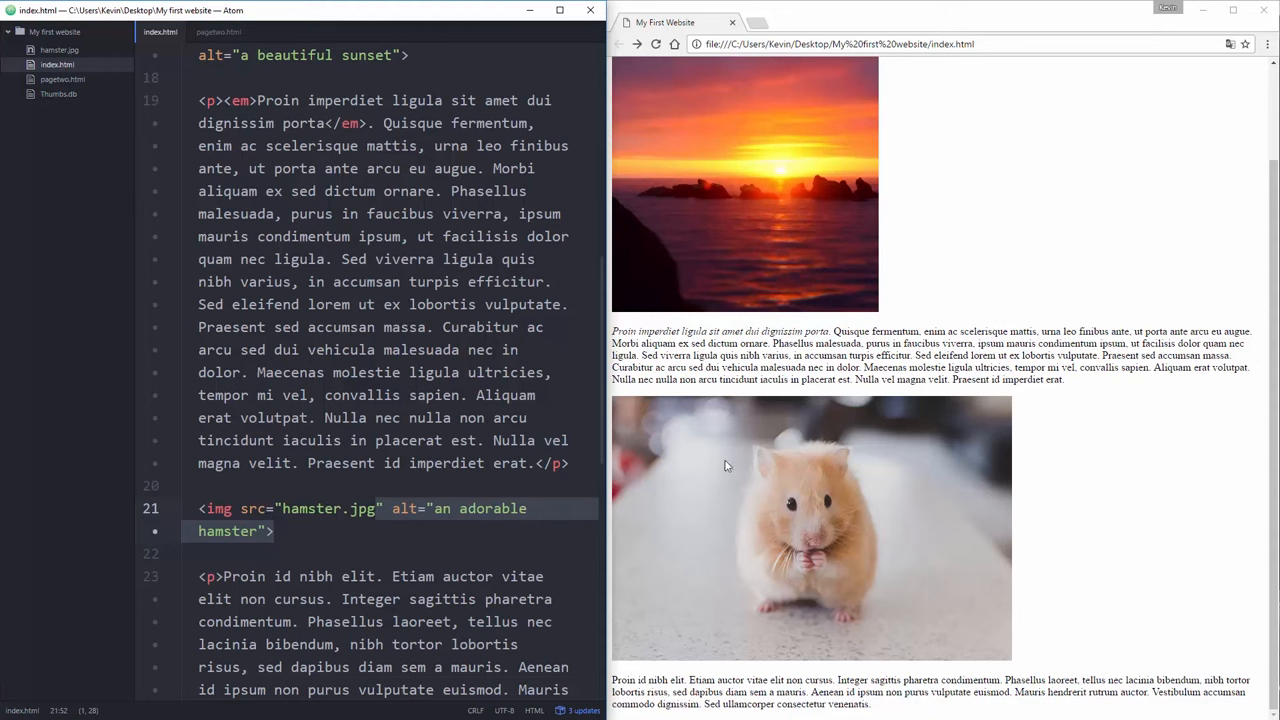
{"action": "mouse_move", "coordinate": [924, 570]}
{"action": "type", "text": " /"}
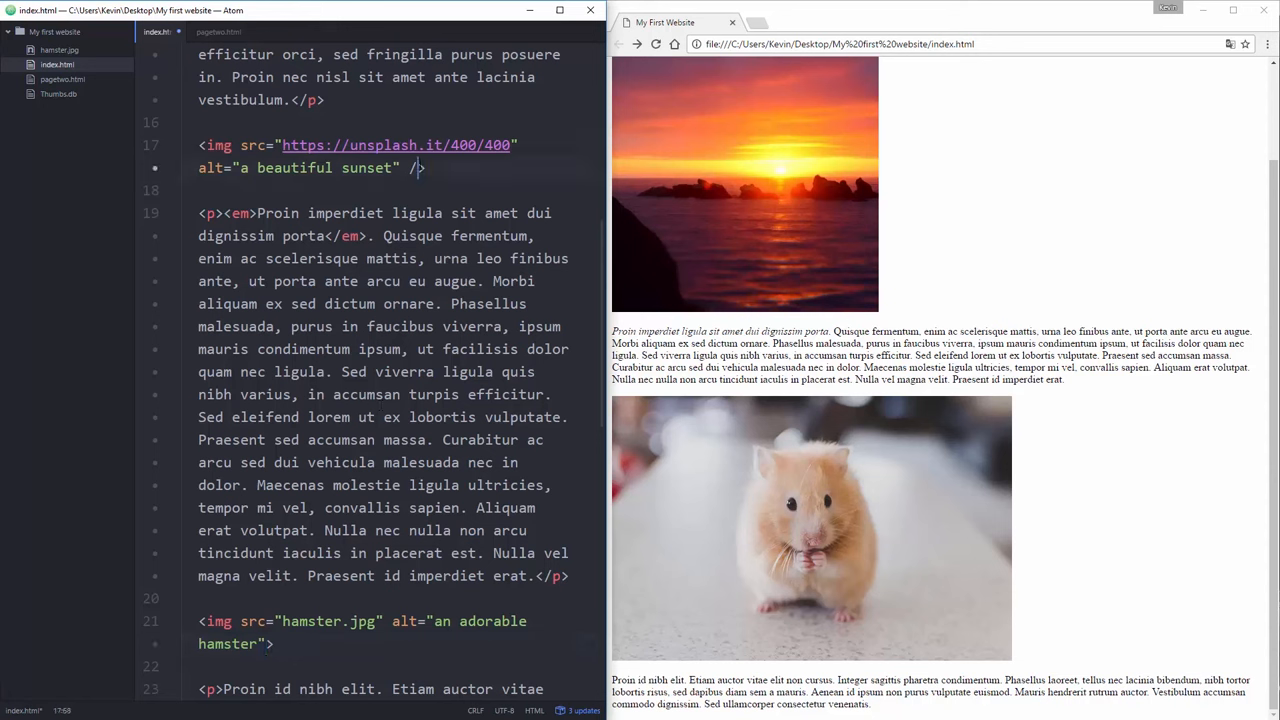
{"action": "key", "text": "BackSpace"}
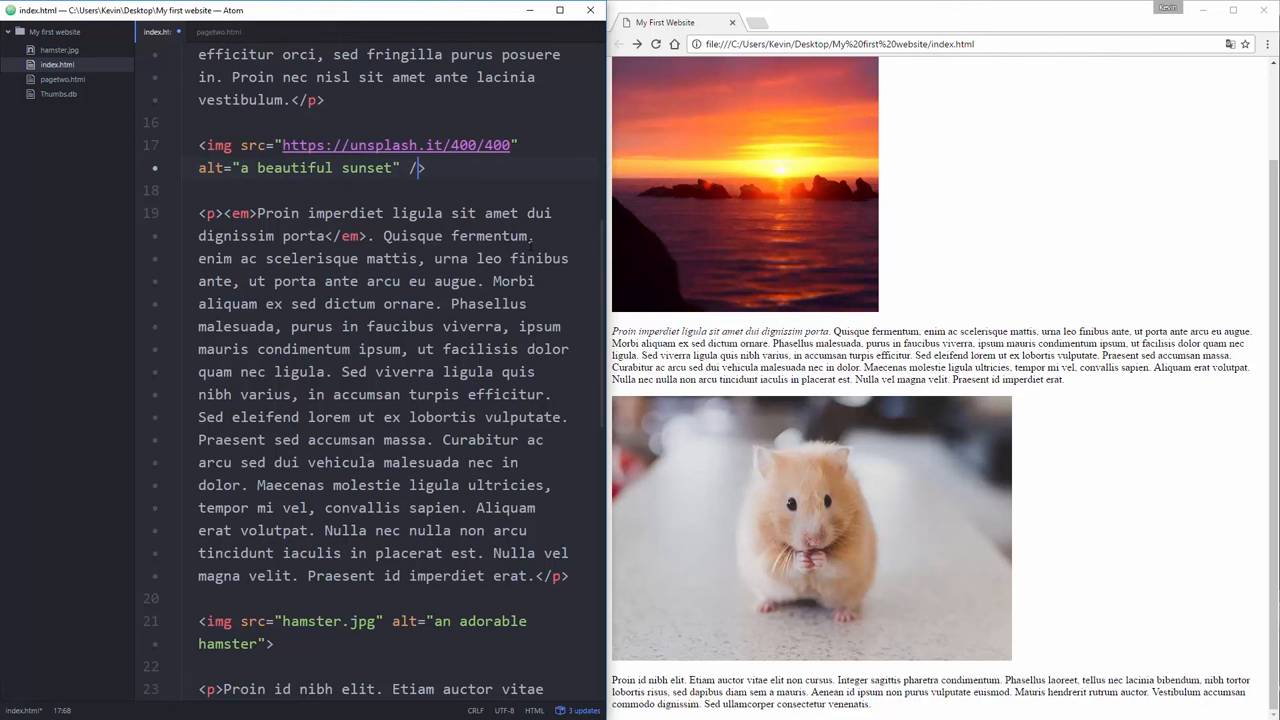
{"action": "key", "text": "Backspace"}
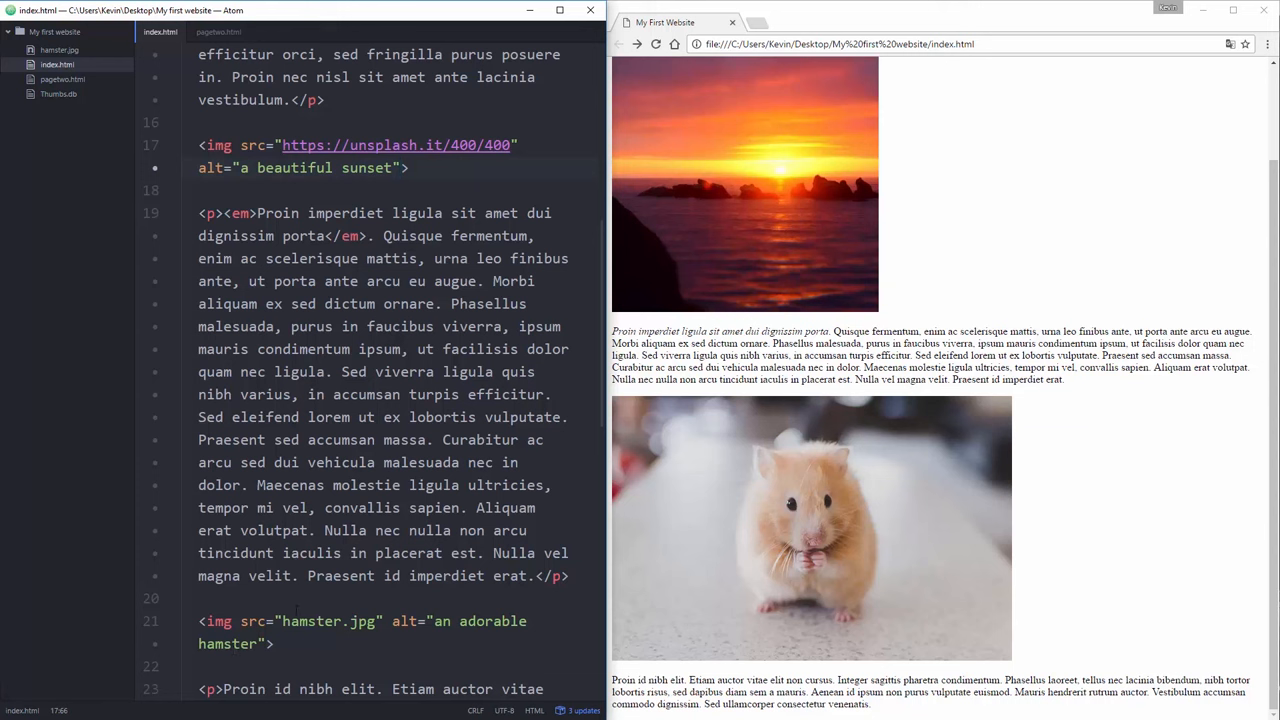
{"action": "left_click", "coordinate": [398, 168]}
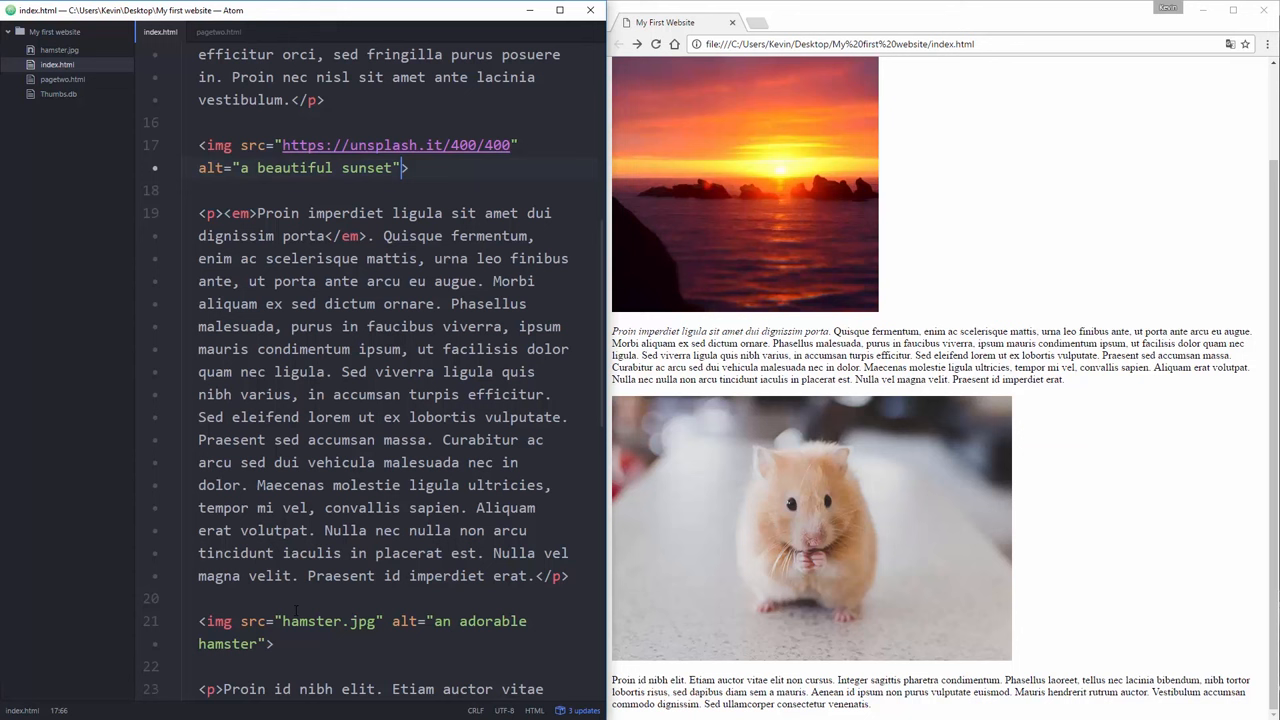